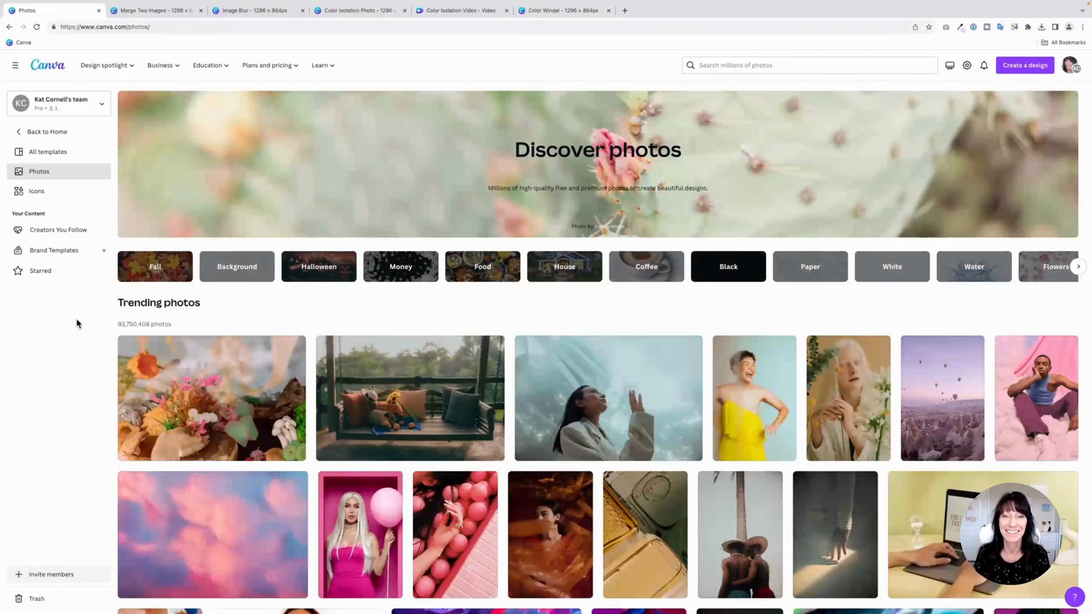
# Review the sunhat portrait and beach sunset pages and search Elements for 'white gradient'.
pyautogui.click(153, 10)
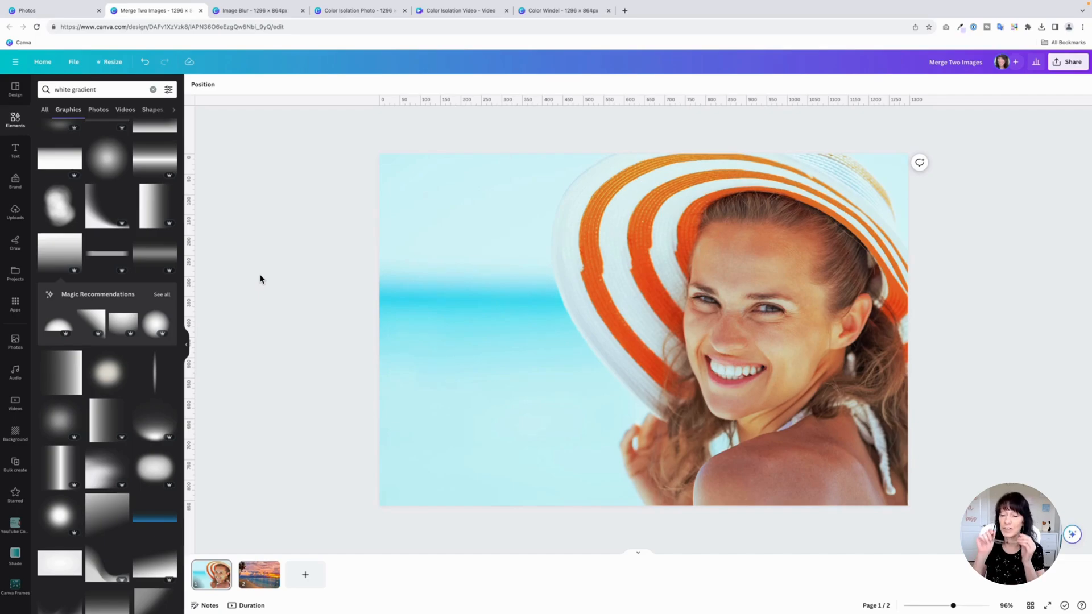
pyautogui.click(624, 396)
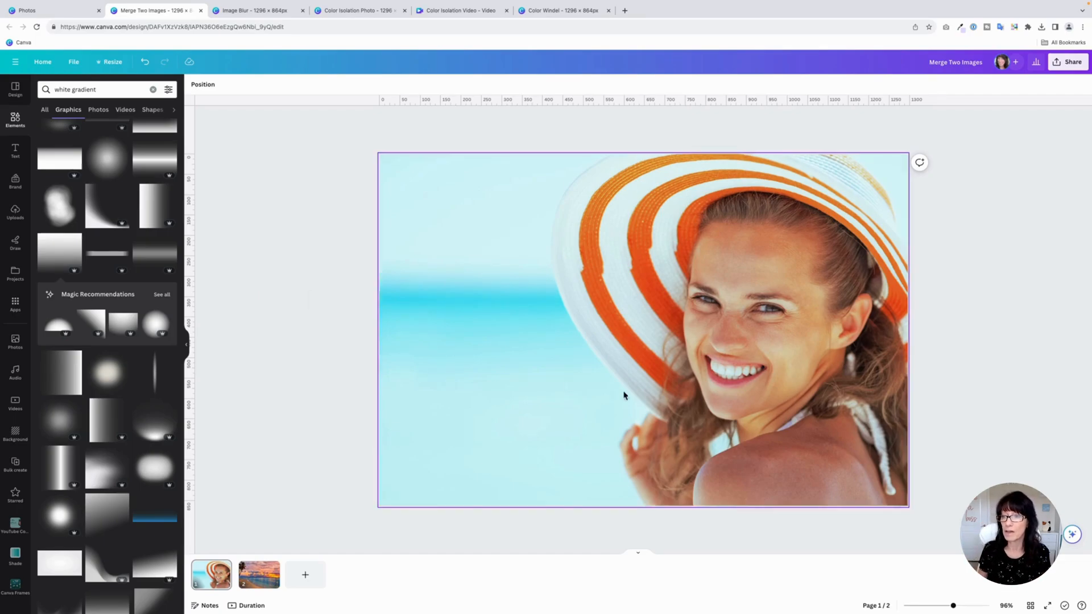
pyautogui.click(258, 574)
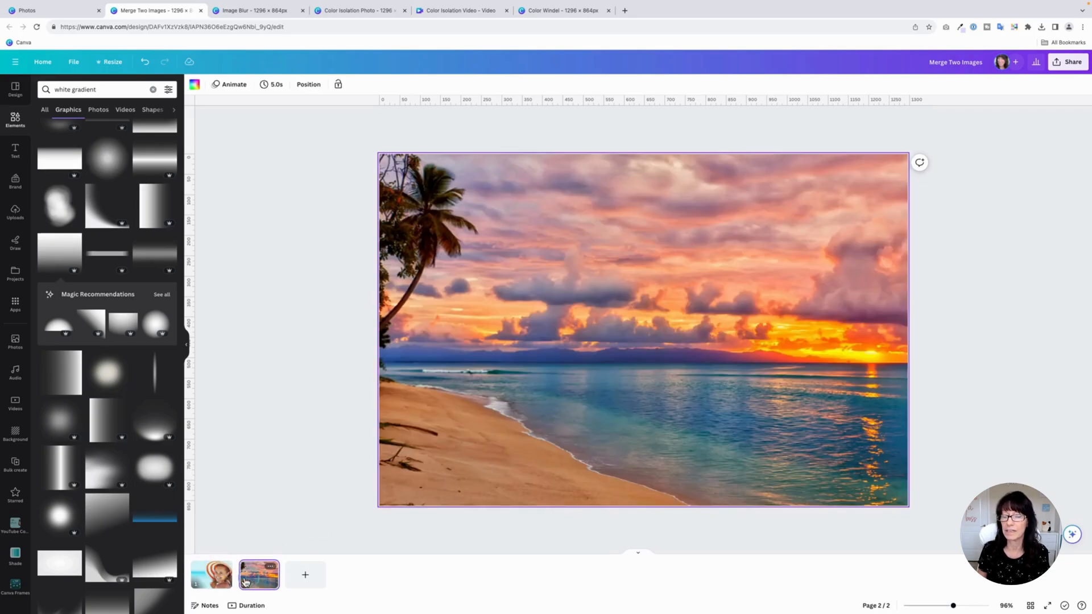
pyautogui.click(212, 574)
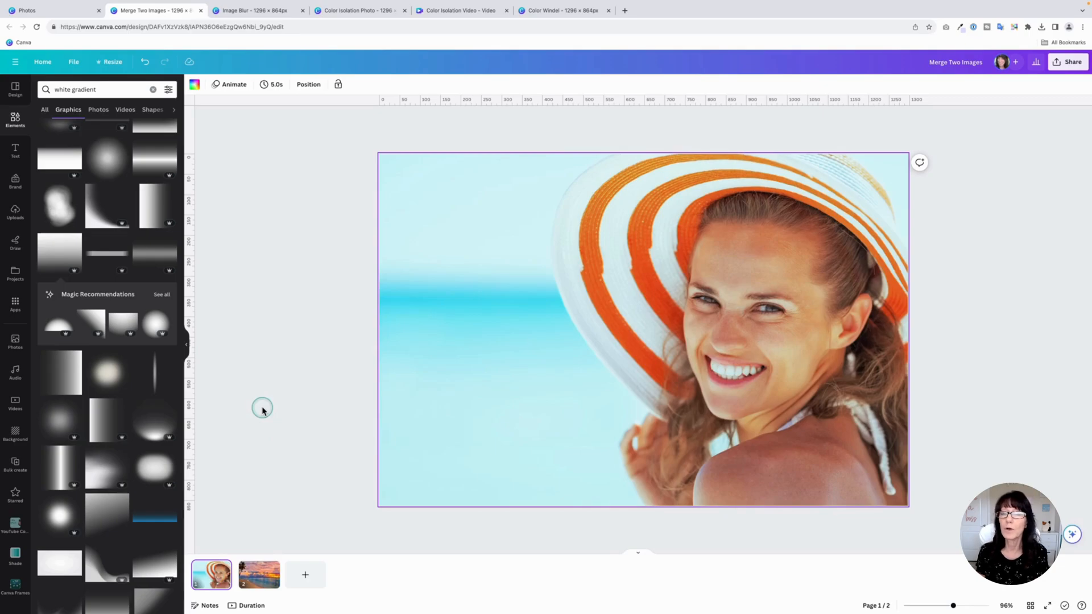
pyautogui.moveTo(263, 407)
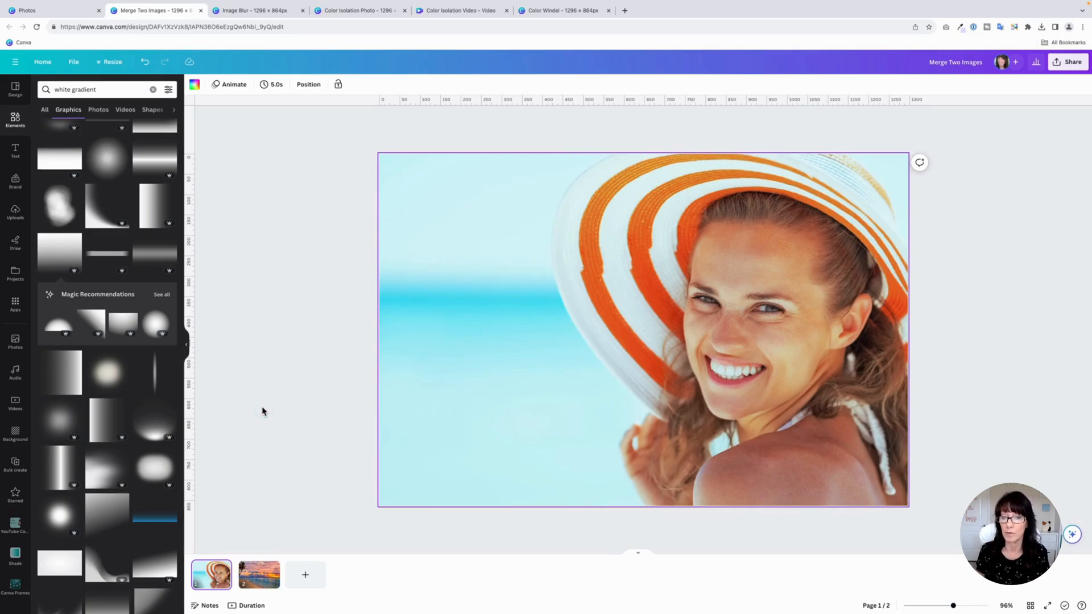
pyautogui.click(78, 89)
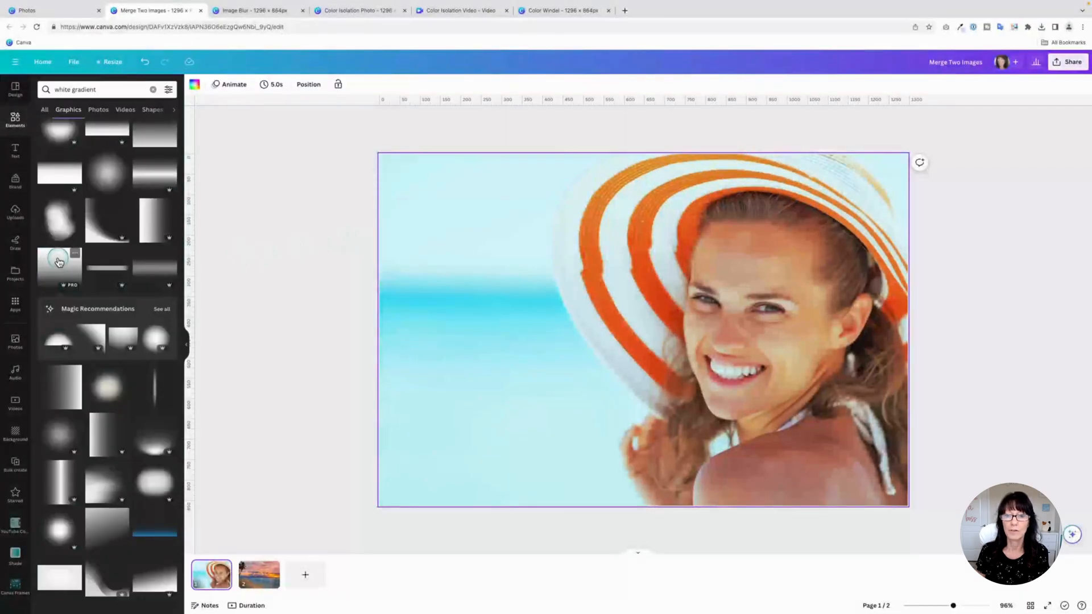
# Overlay a white gradient graphic on the portrait's left edge so the photo fades to white.
pyautogui.click(59, 263)
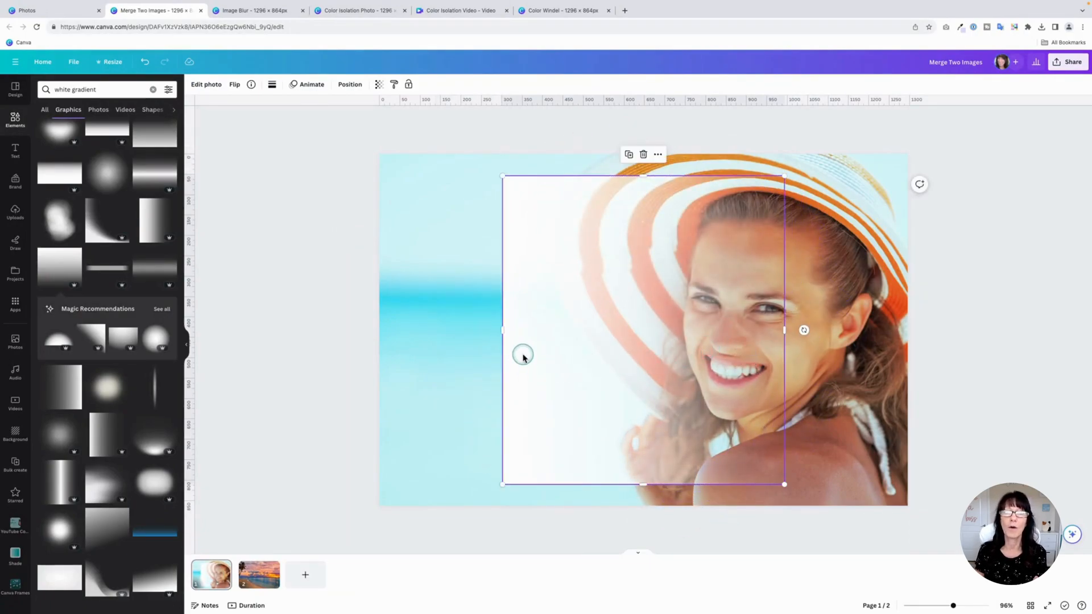
pyautogui.moveTo(531, 246)
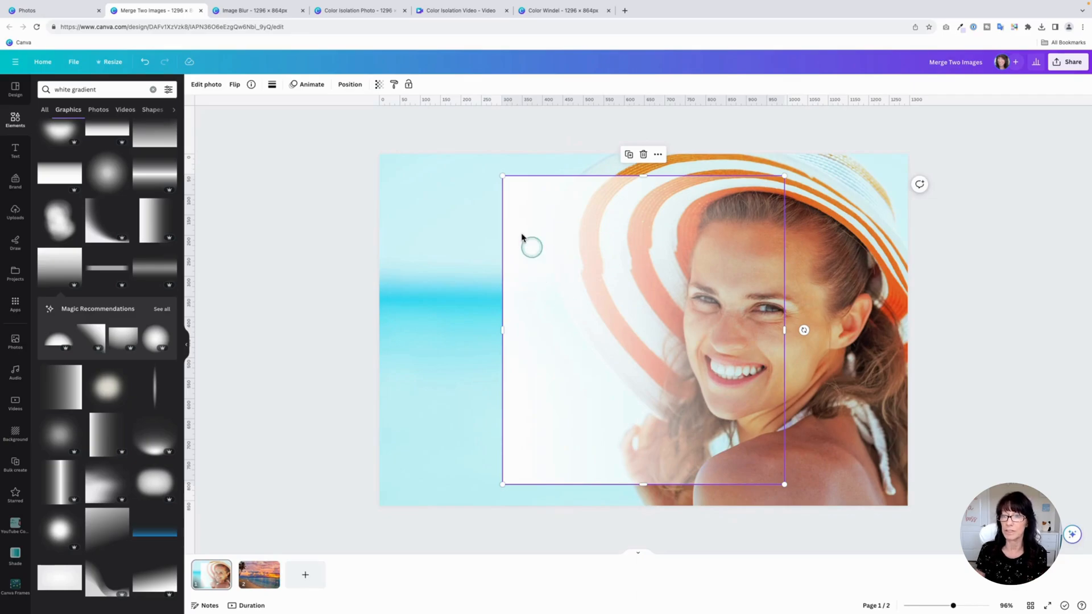
pyautogui.click(440, 292)
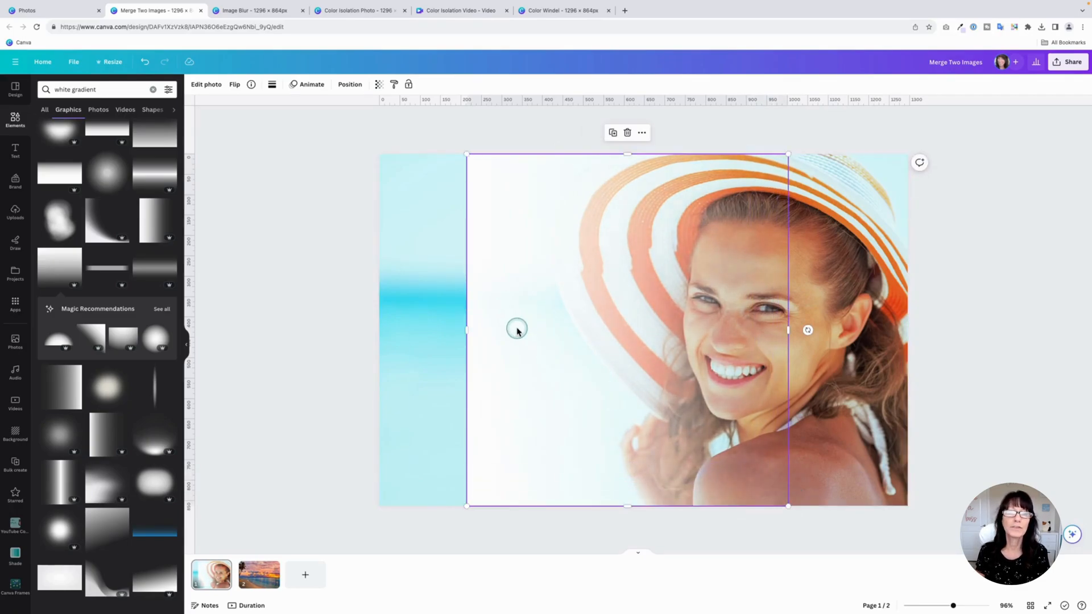
pyautogui.moveTo(495, 308)
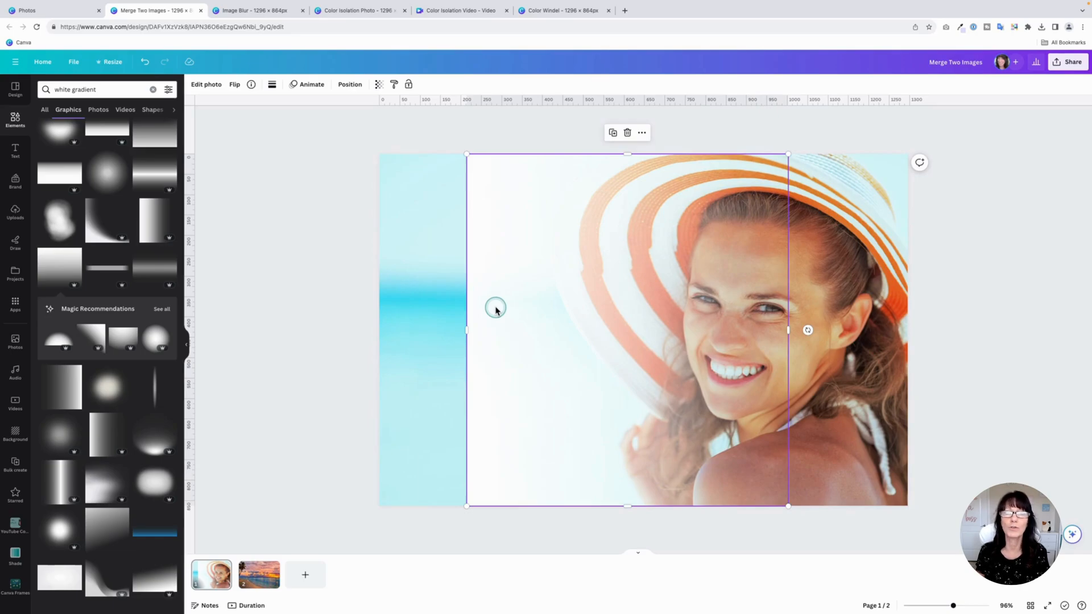
pyautogui.moveTo(486, 298)
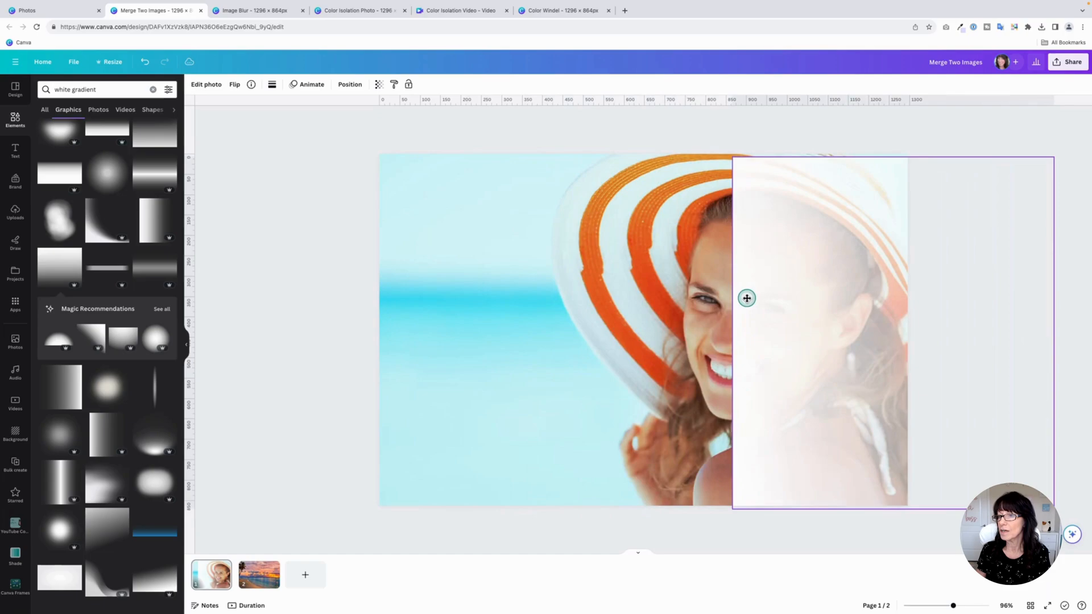
pyautogui.click(779, 334)
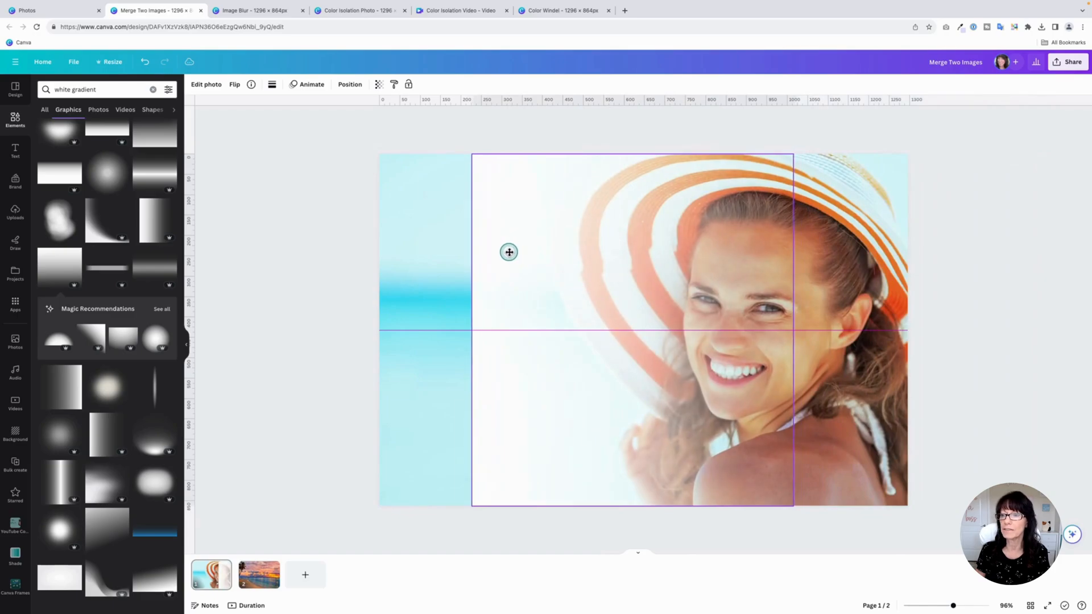
pyautogui.click(508, 251)
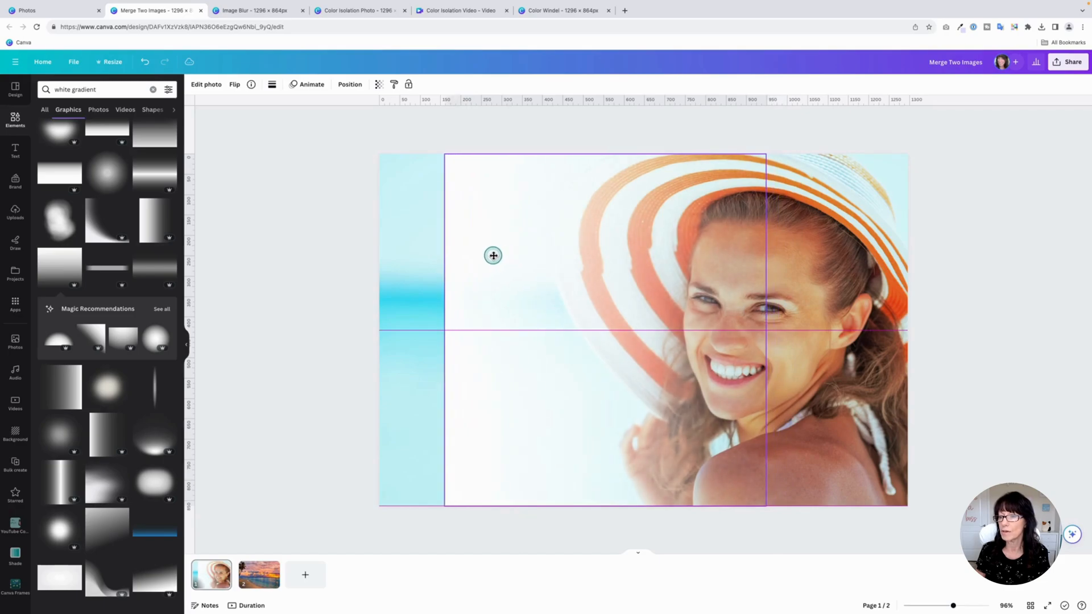
pyautogui.click(492, 255)
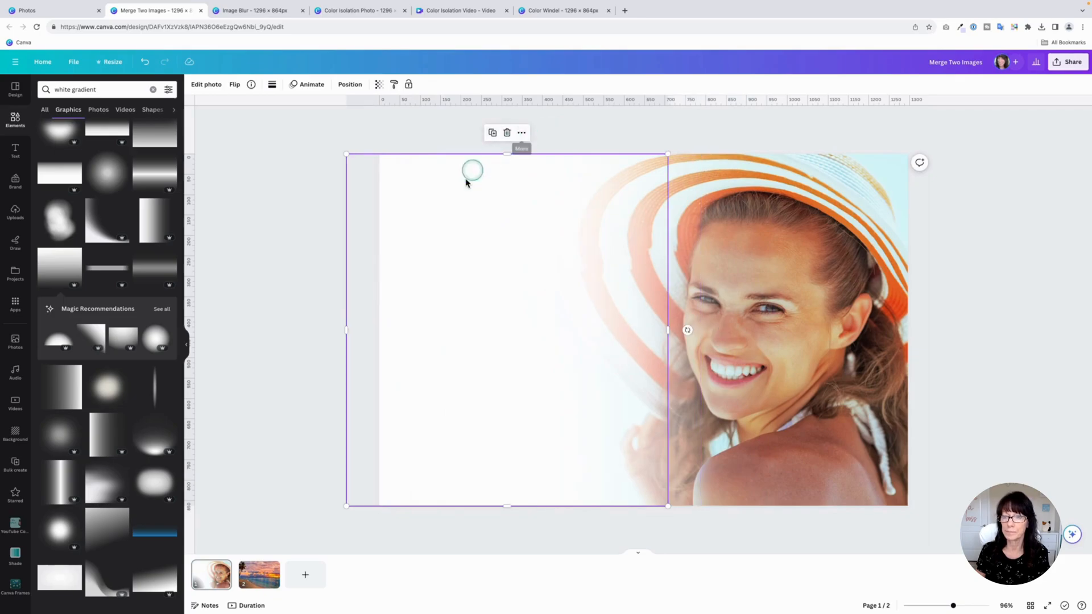
pyautogui.moveTo(437, 170)
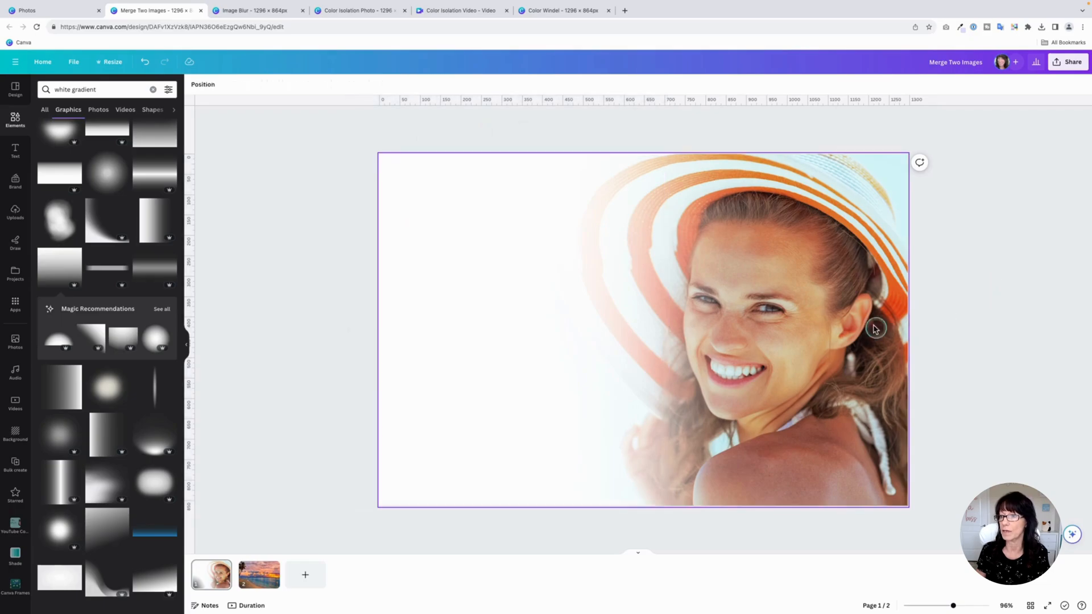
# Group the stacked white gradients and carry a copy to the beach sunset page's right side.
pyautogui.rightClick(874, 328)
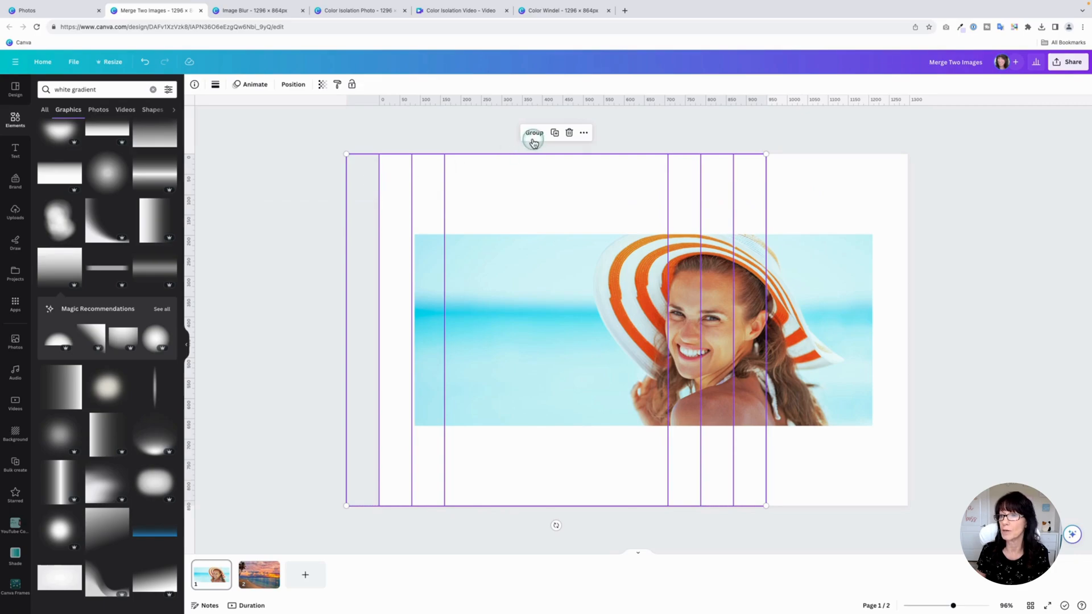
pyautogui.click(534, 132)
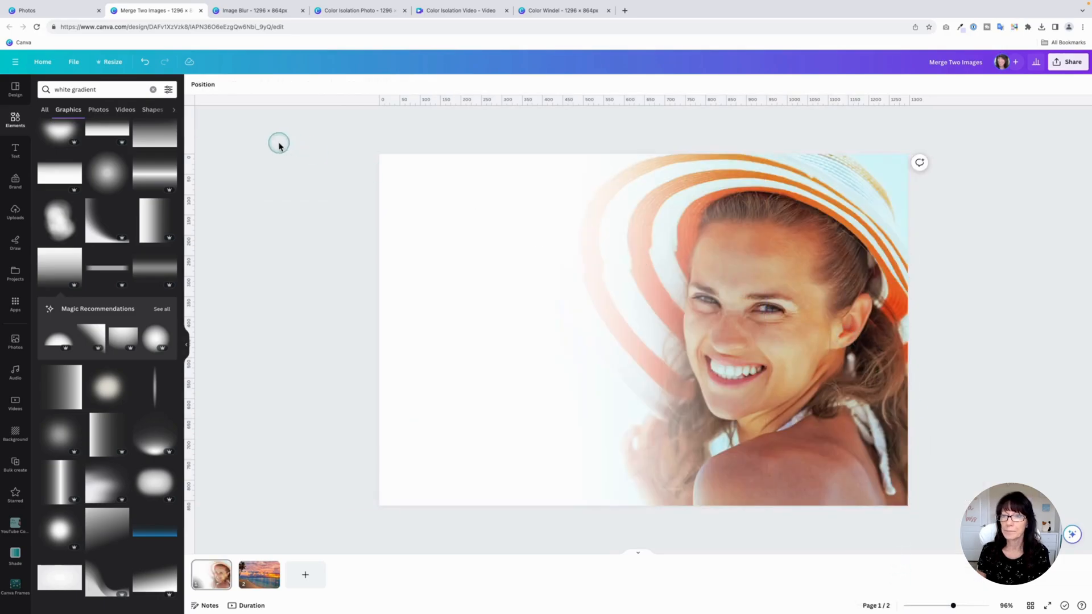
pyautogui.click(463, 218)
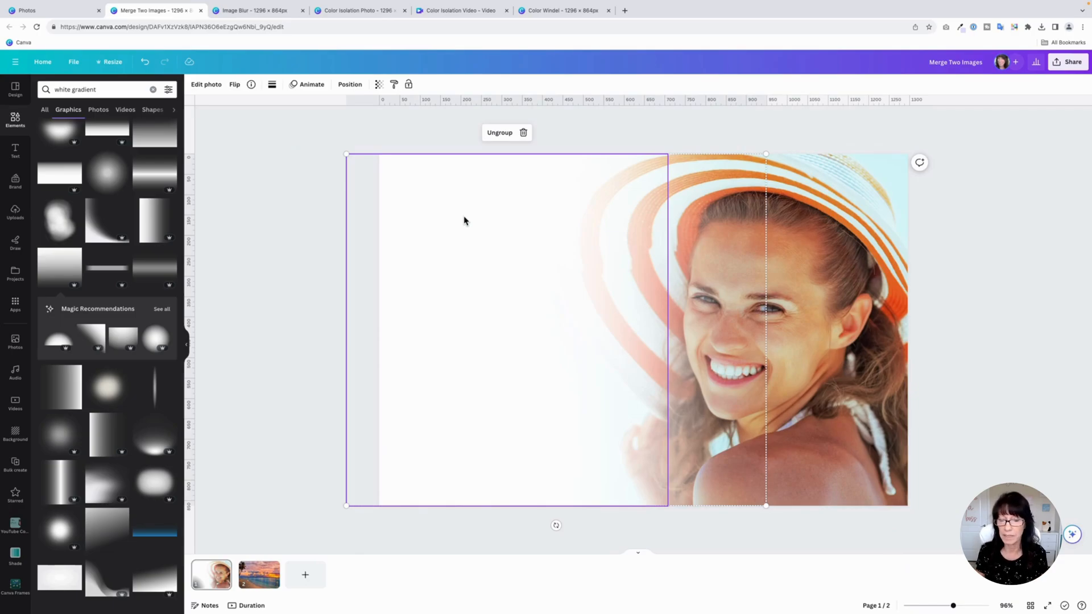
pyautogui.click(259, 574)
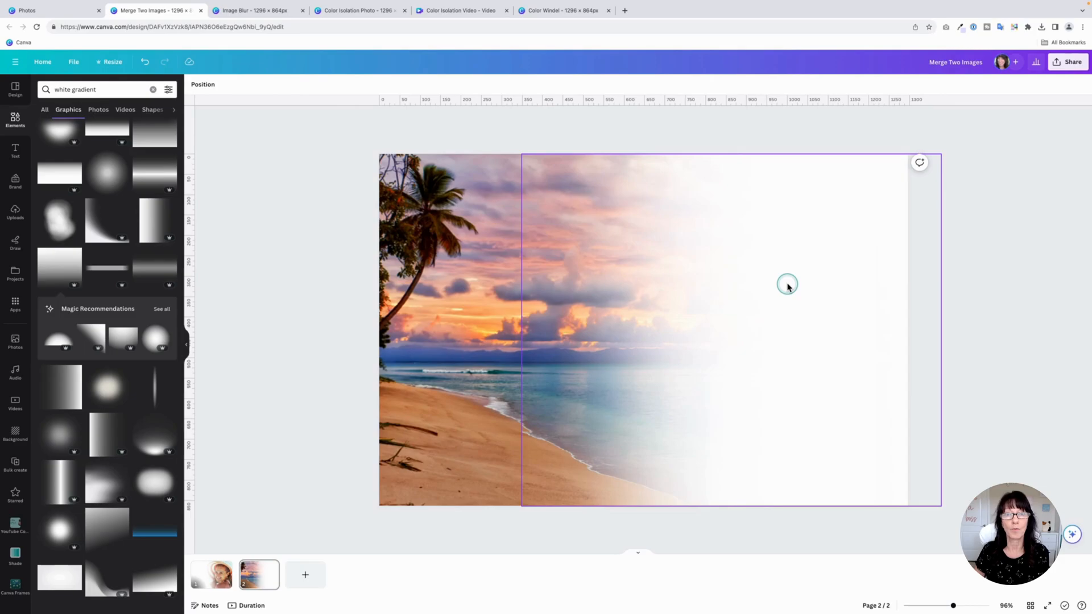
# Download all pages of the faded design as PNG files via Share > Download.
pyautogui.click(210, 575)
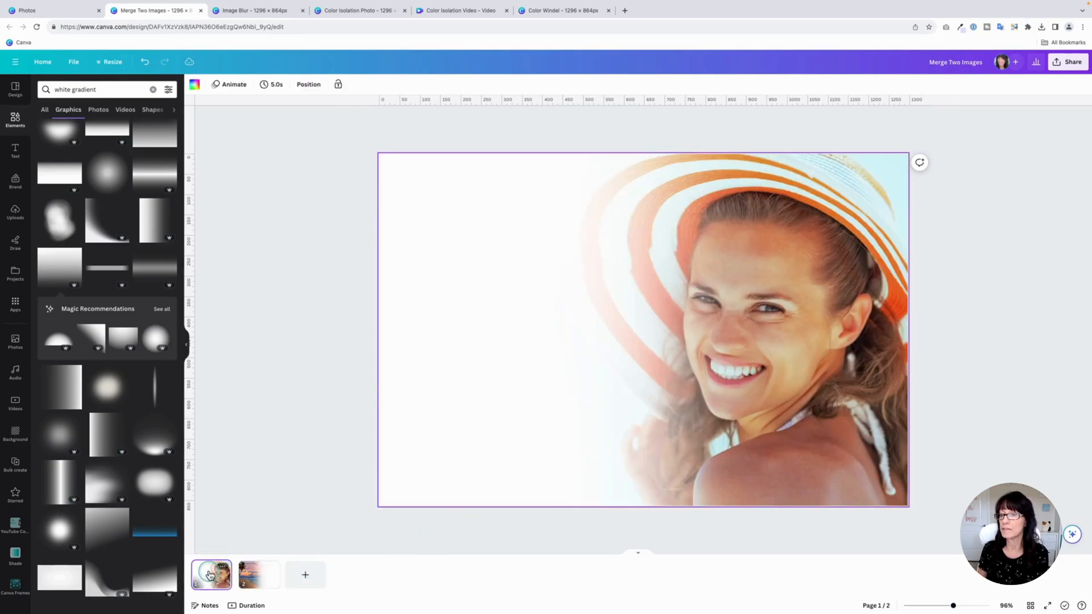
pyautogui.click(278, 424)
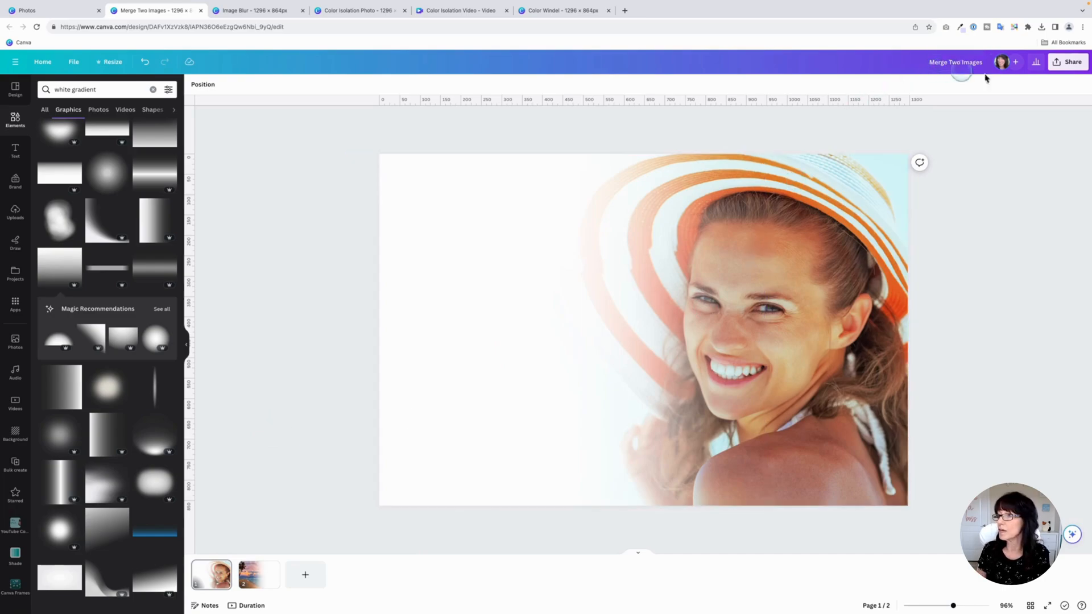
pyautogui.click(1072, 62)
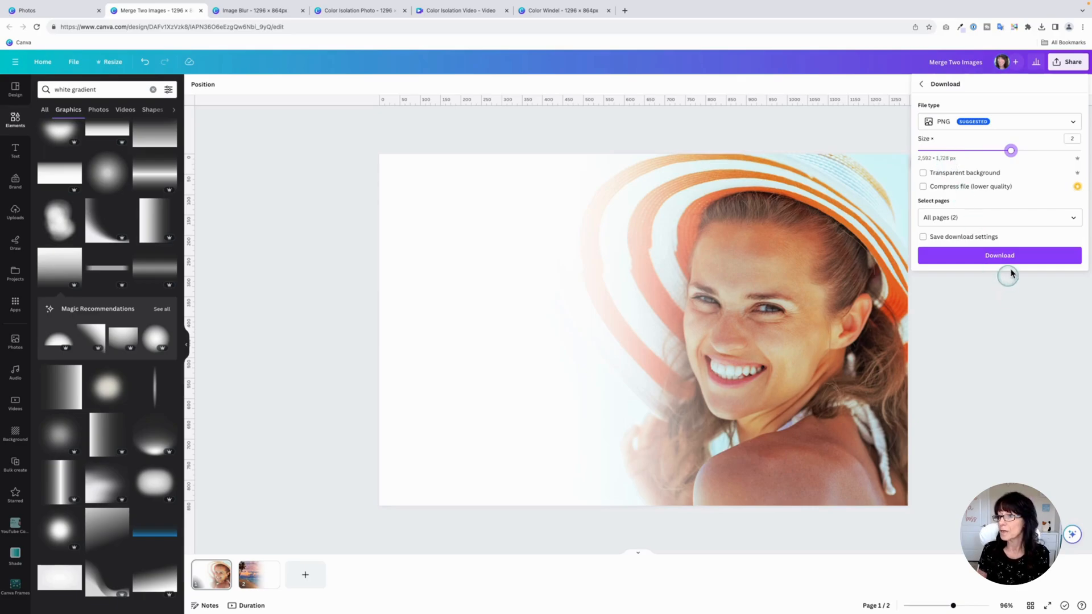
pyautogui.click(998, 255)
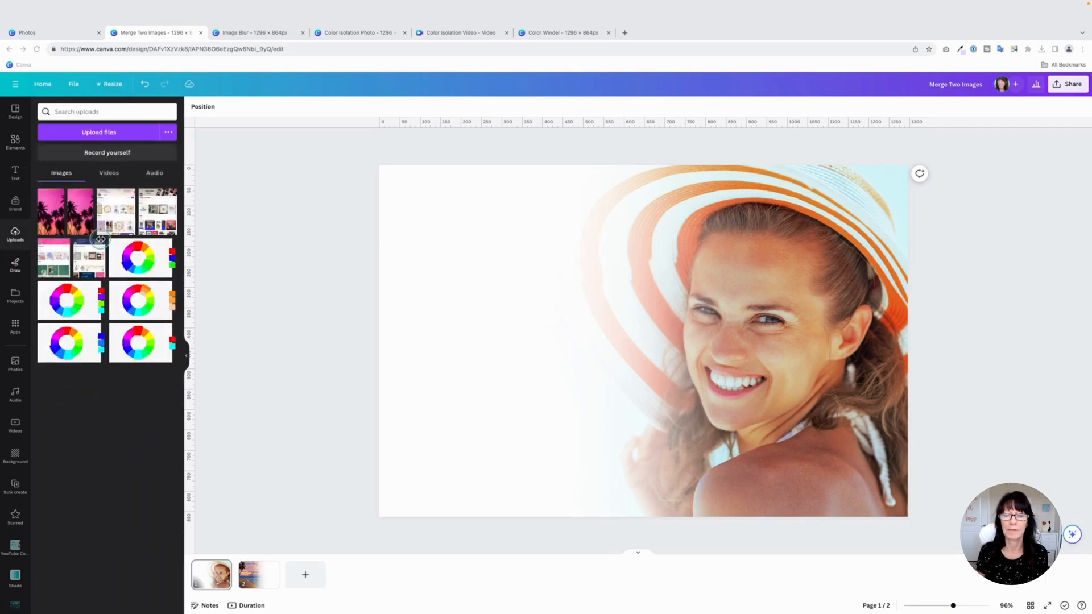
# Layer the woman portrait over the faded beach image on page 3, resized to fill the page.
pyautogui.scroll(3)
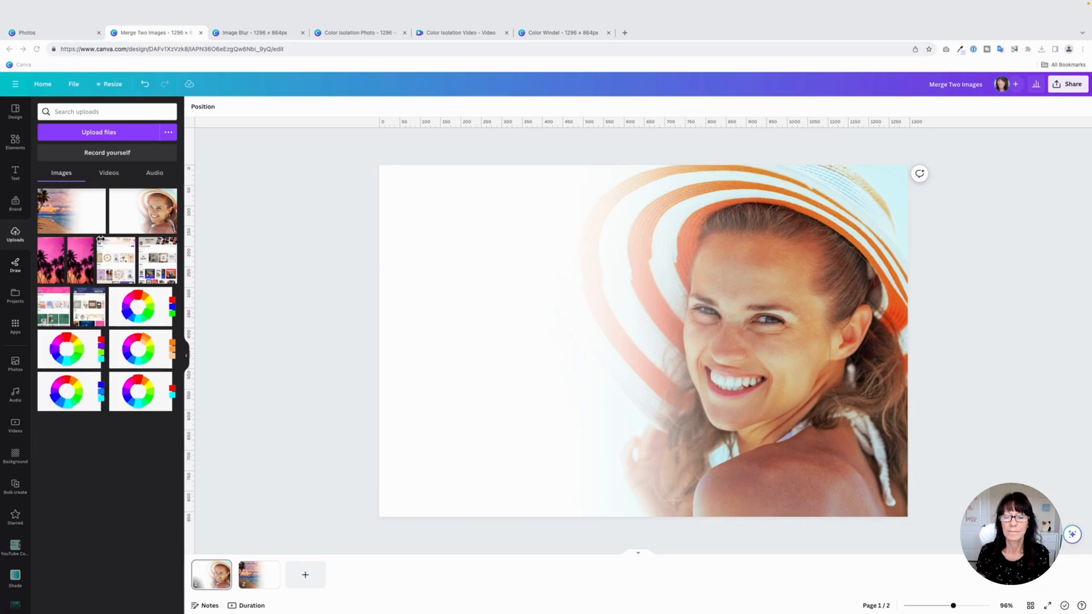
pyautogui.click(305, 574)
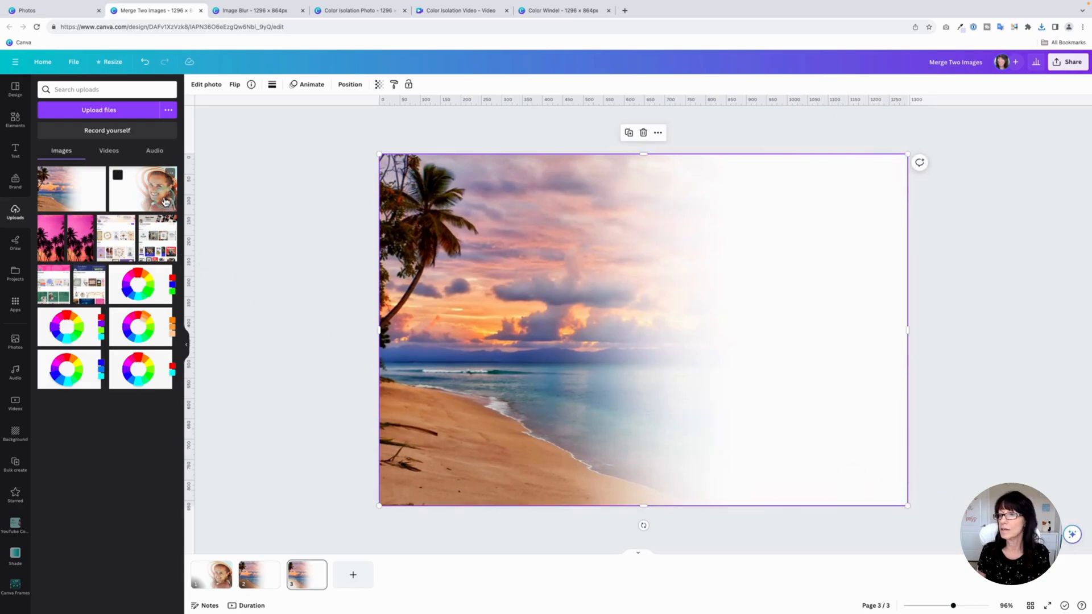
pyautogui.click(143, 187)
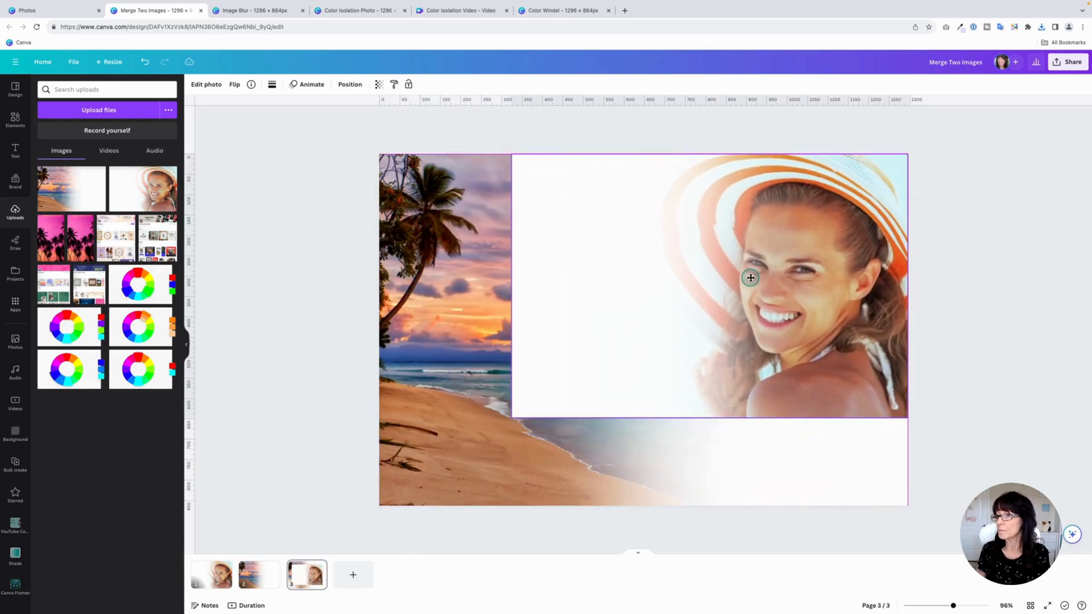
pyautogui.click(750, 278)
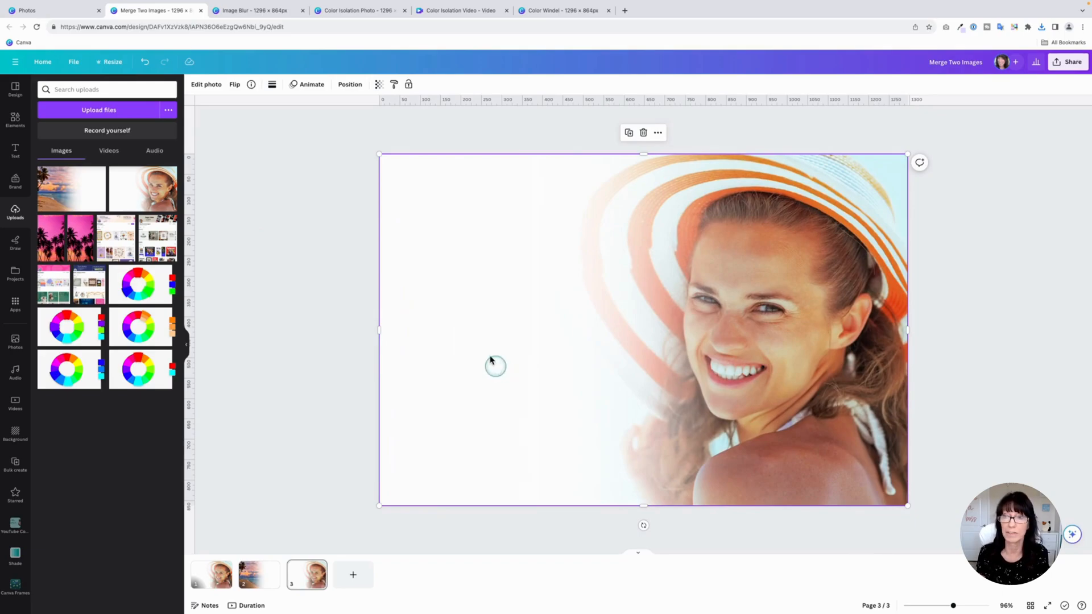
pyautogui.click(377, 84)
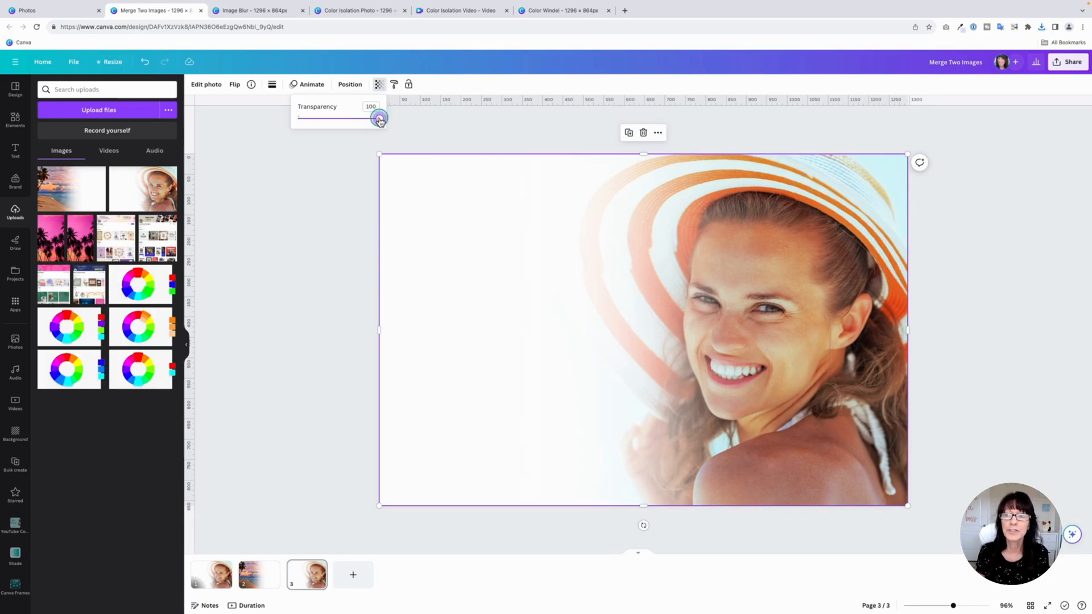
# Set the portrait layer to 50 transparency so the beach and palms show through.
pyautogui.moveTo(378, 118); pyautogui.dragTo(352, 117)
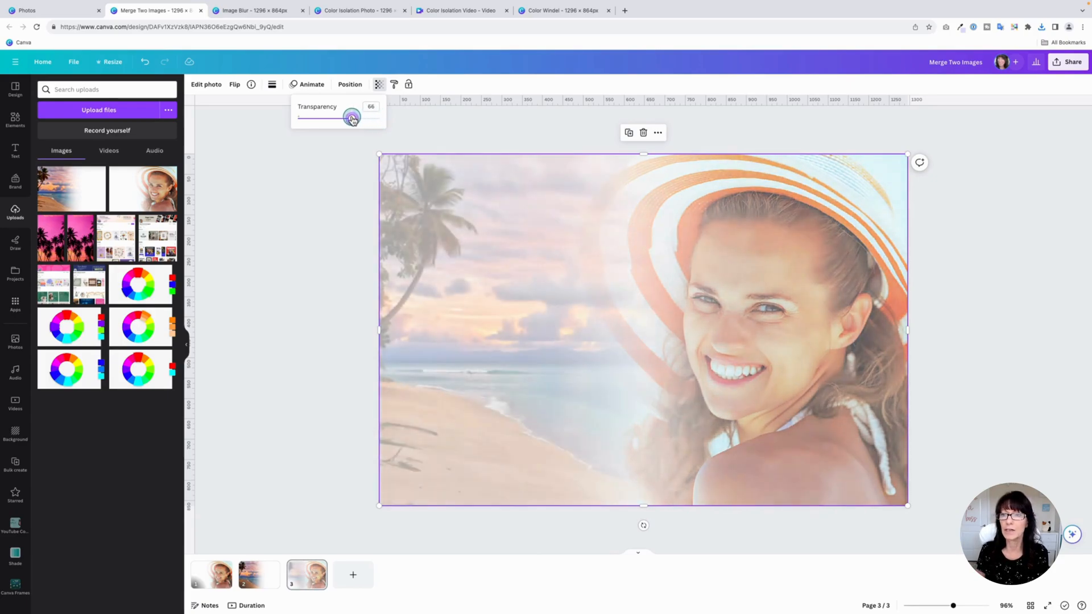
pyautogui.moveTo(355, 119); pyautogui.dragTo(349, 118)
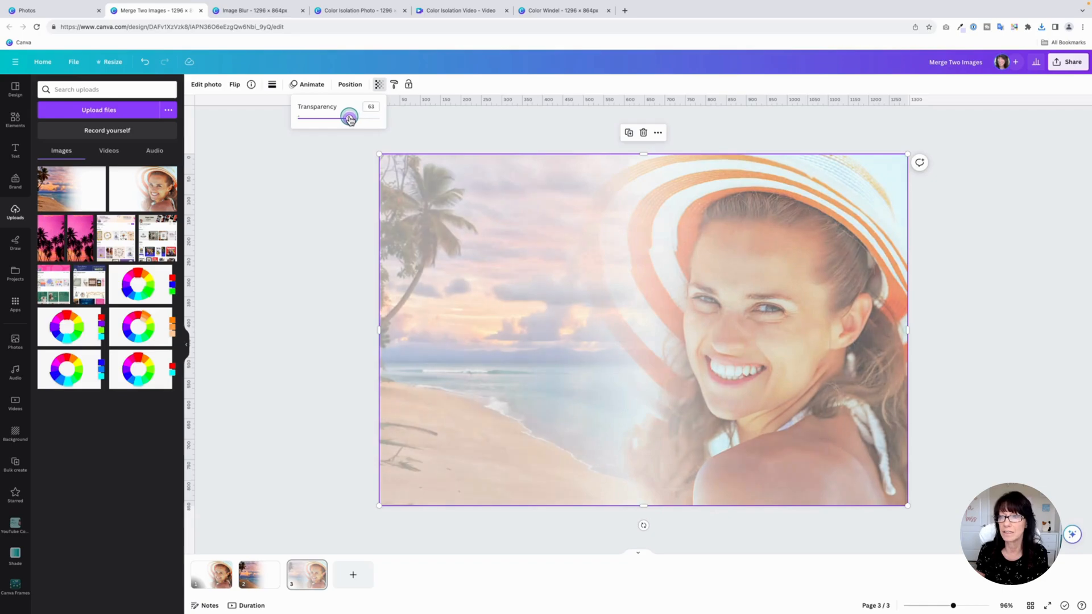
pyautogui.moveTo(349, 117); pyautogui.dragTo(334, 117)
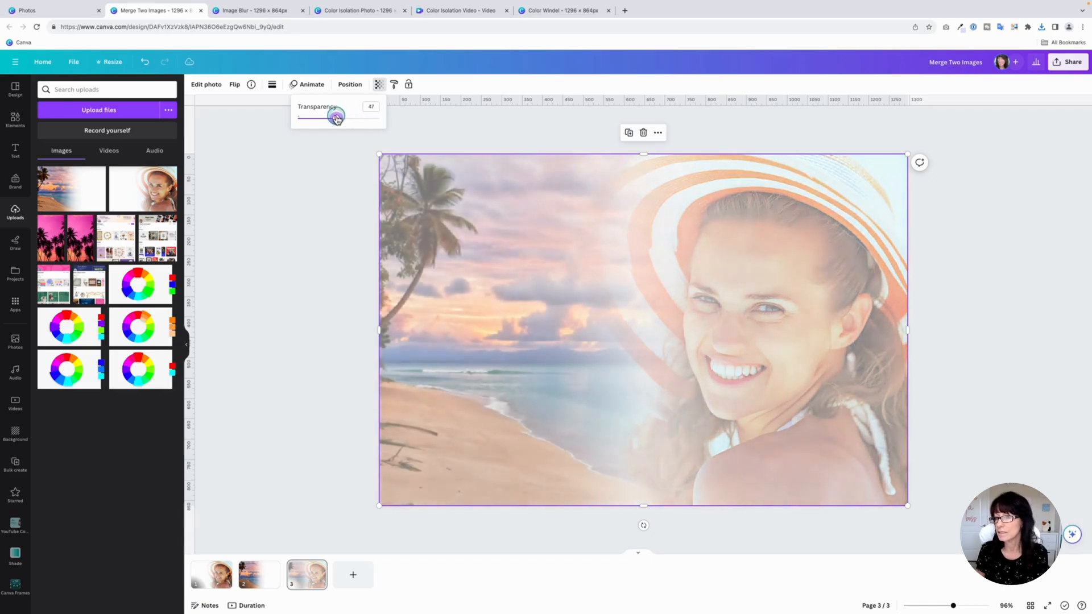
pyautogui.moveTo(334, 116); pyautogui.dragTo(340, 116)
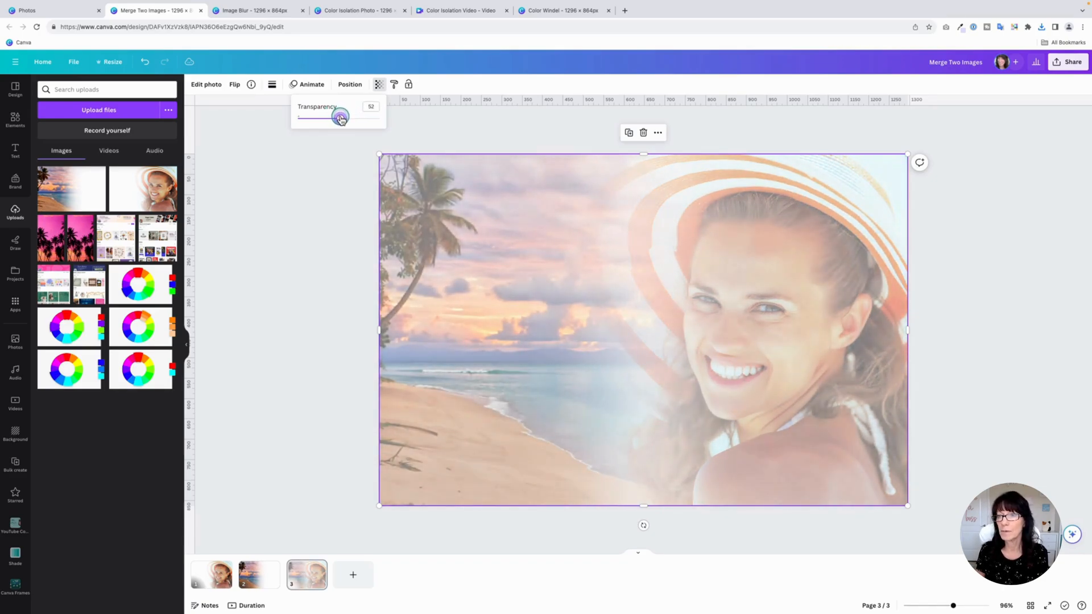
pyautogui.moveTo(340, 117); pyautogui.dragTo(336, 117)
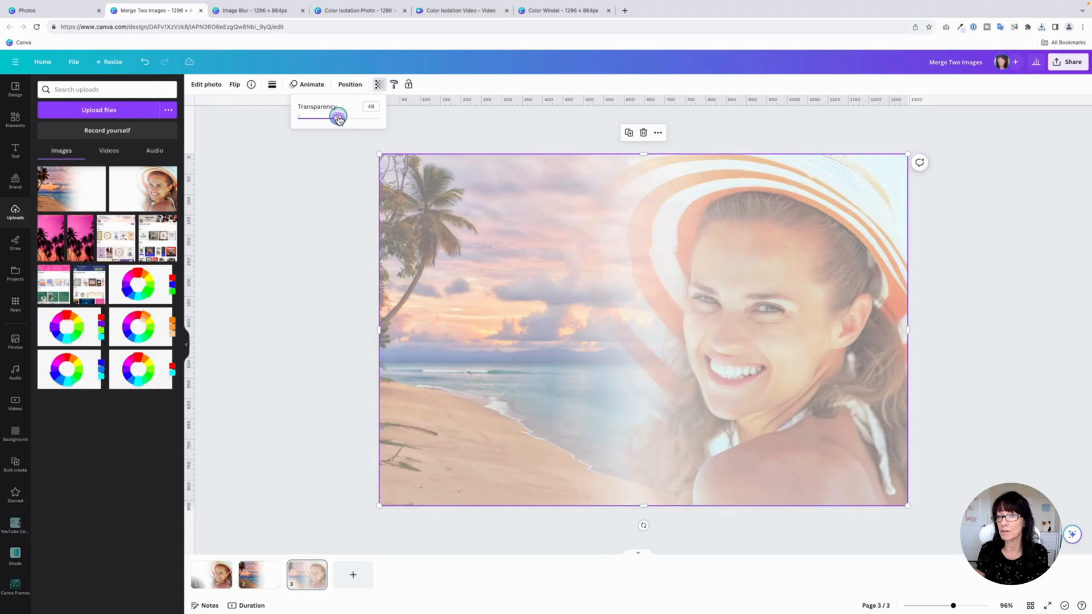
pyautogui.moveTo(336, 116); pyautogui.dragTo(339, 116)
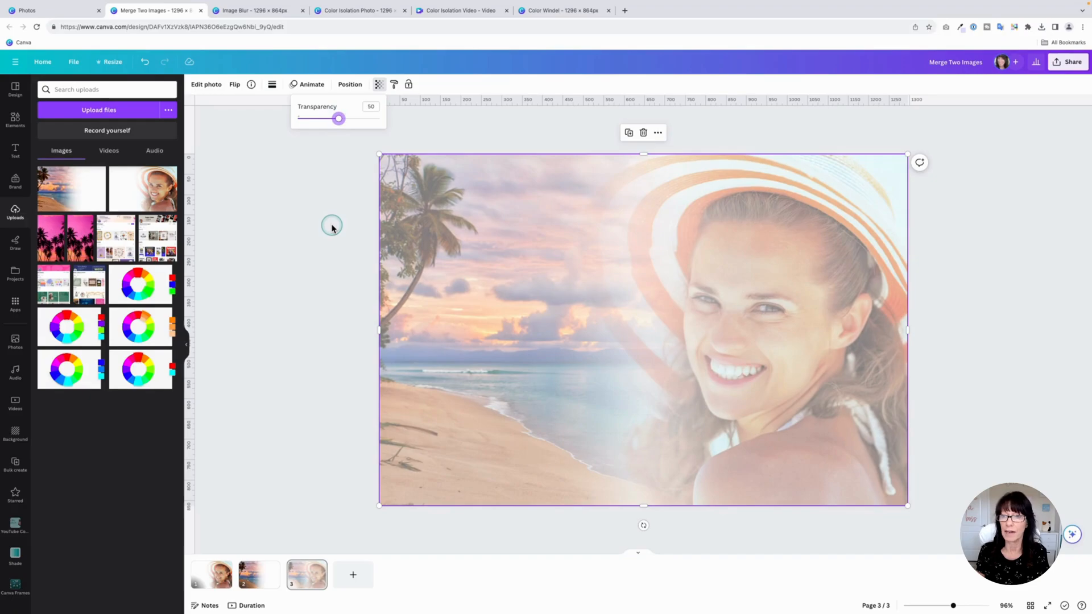
pyautogui.click(331, 226)
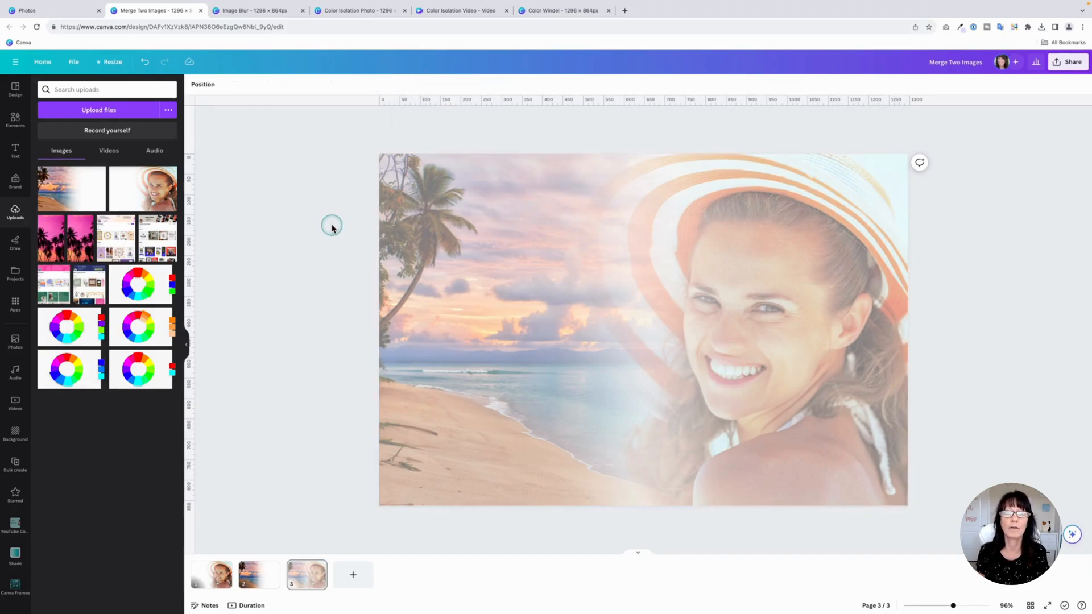
# Download the three-page design as PNG via Share > Download.
pyautogui.click(1071, 62)
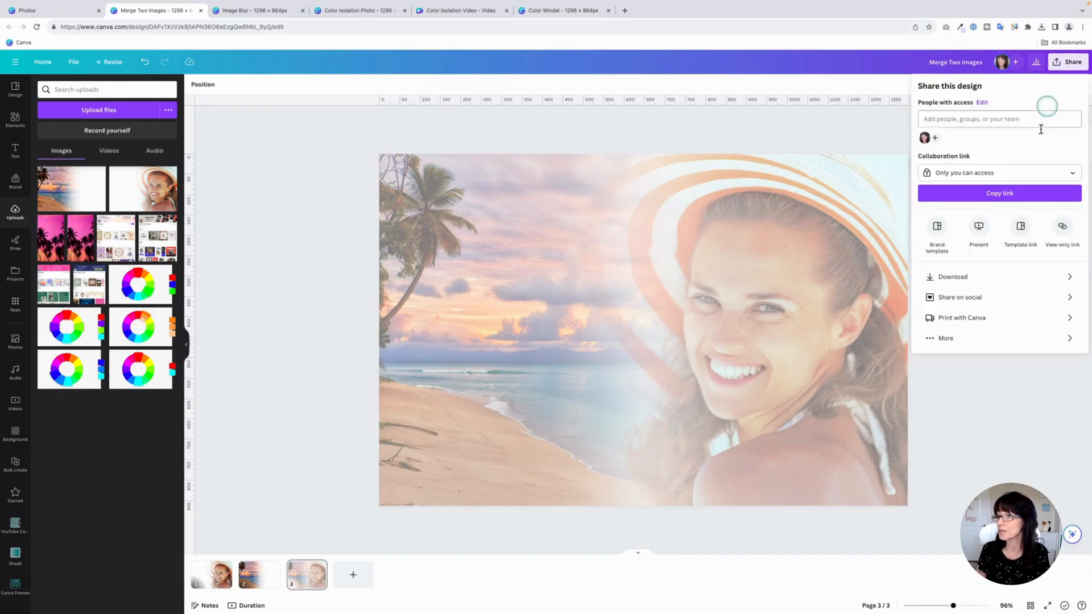
pyautogui.click(952, 276)
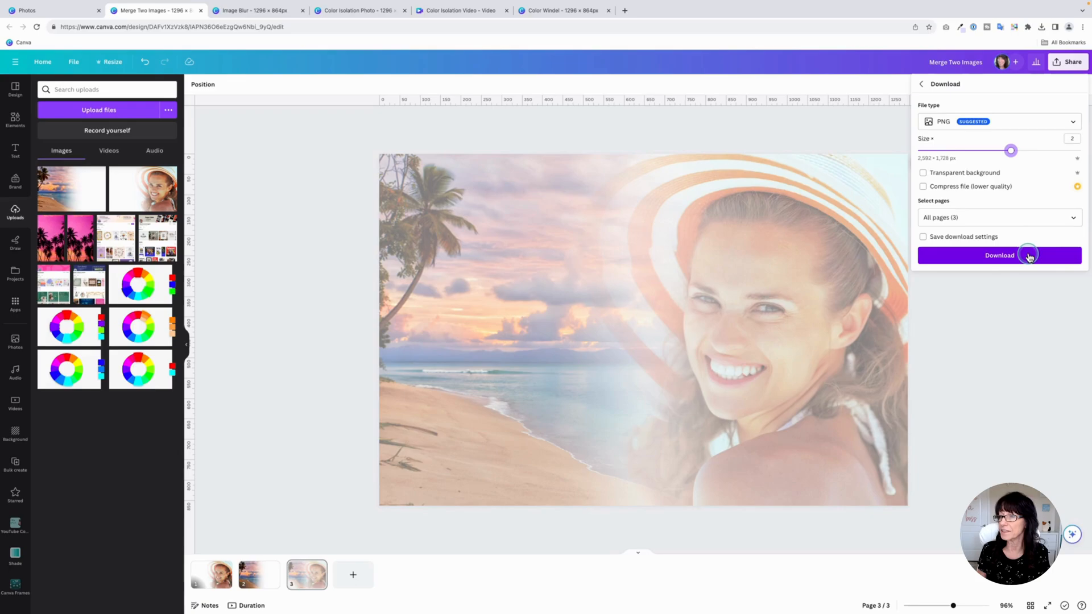
pyautogui.click(999, 255)
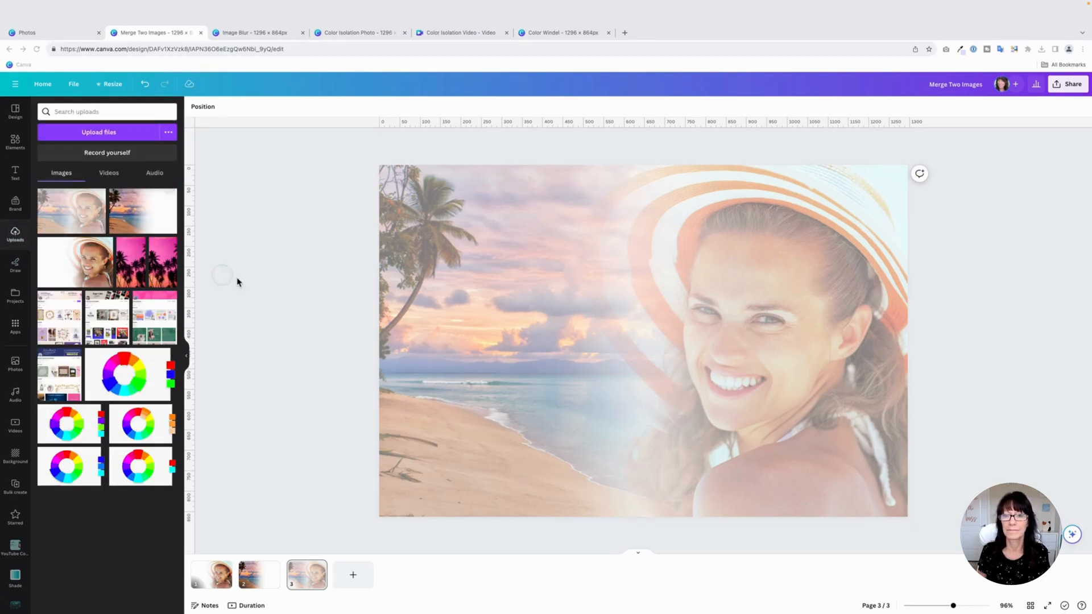
# Add page 4 and fill it with the blended beach-and-portrait upload.
pyautogui.click(353, 574)
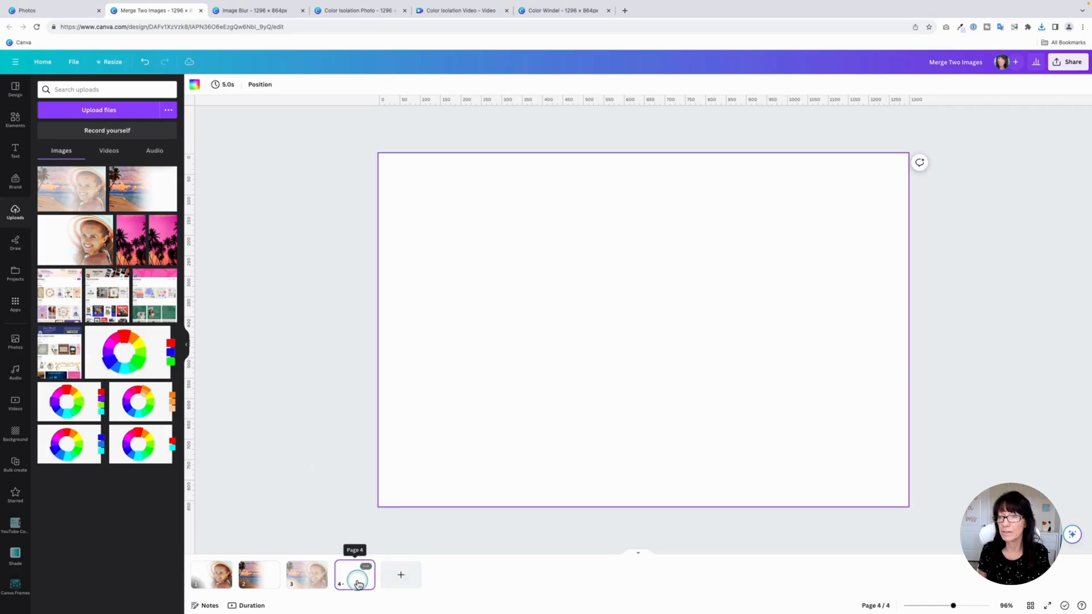
pyautogui.click(640, 327)
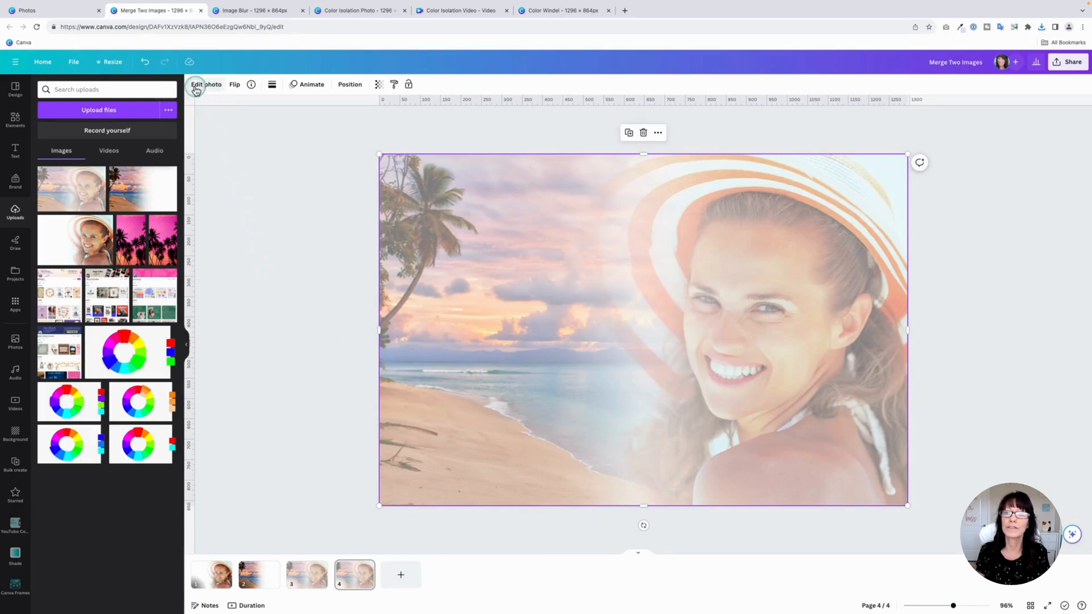
# In Edit photo > Adjust, lower the blended picture's brightness and raise its contrast.
pyautogui.click(205, 84)
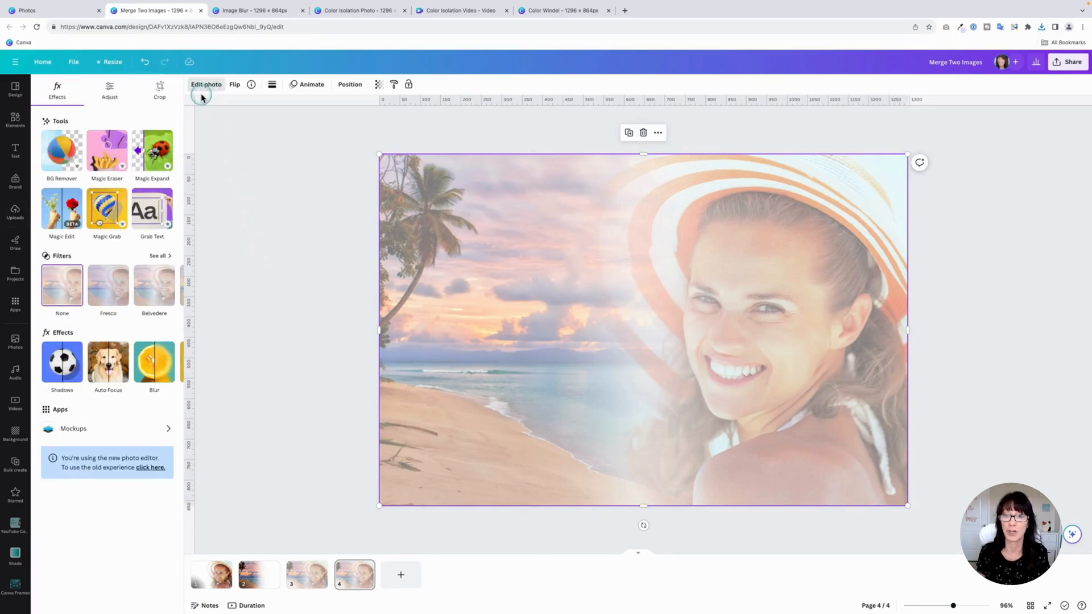
pyautogui.click(109, 89)
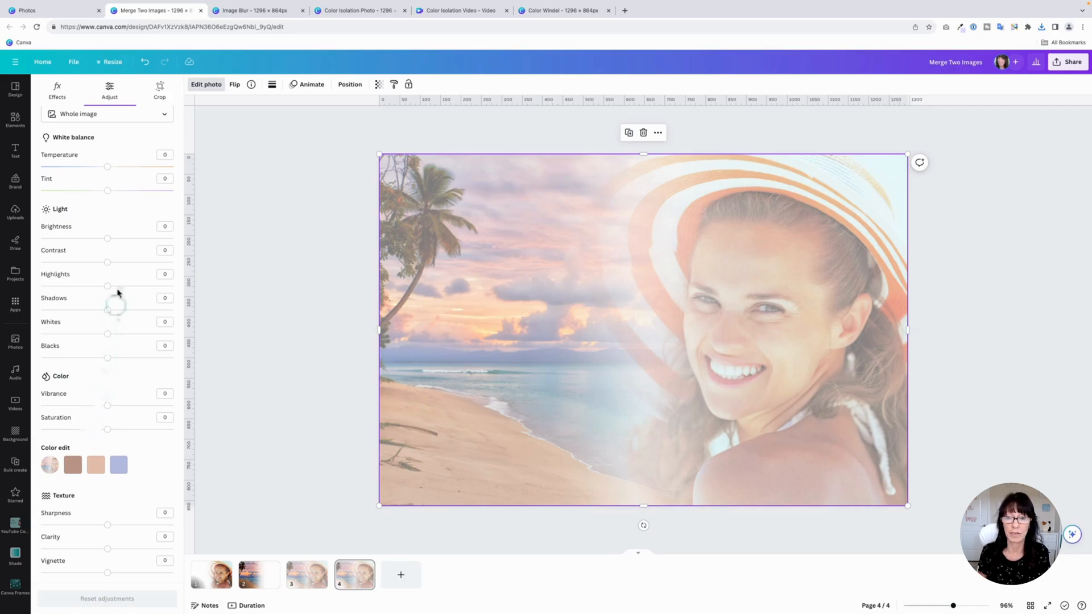
pyautogui.moveTo(107, 237); pyautogui.dragTo(100, 238)
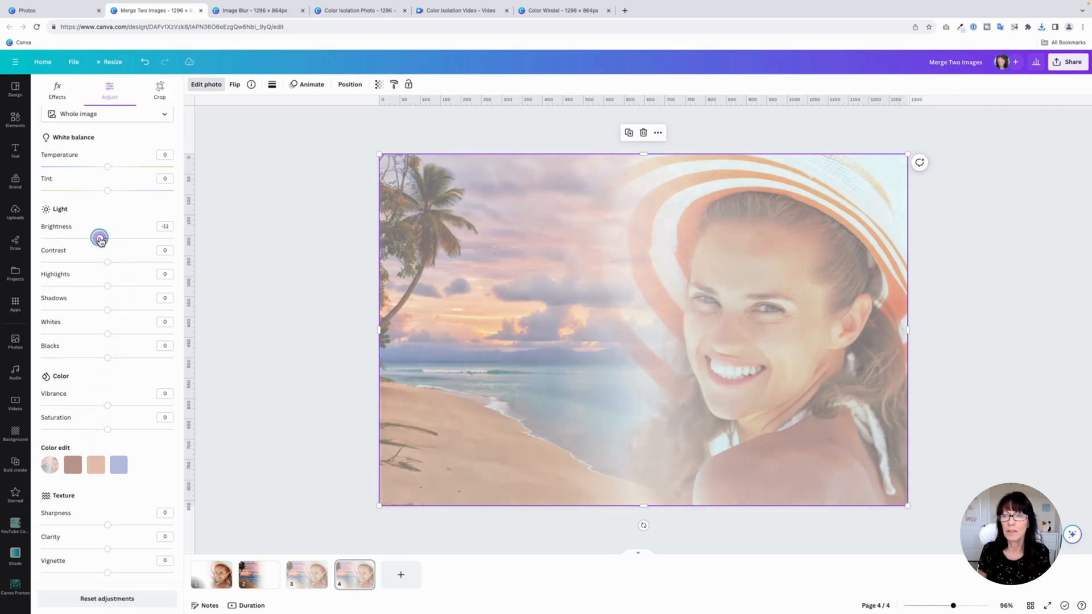
pyautogui.moveTo(99, 236); pyautogui.dragTo(85, 237)
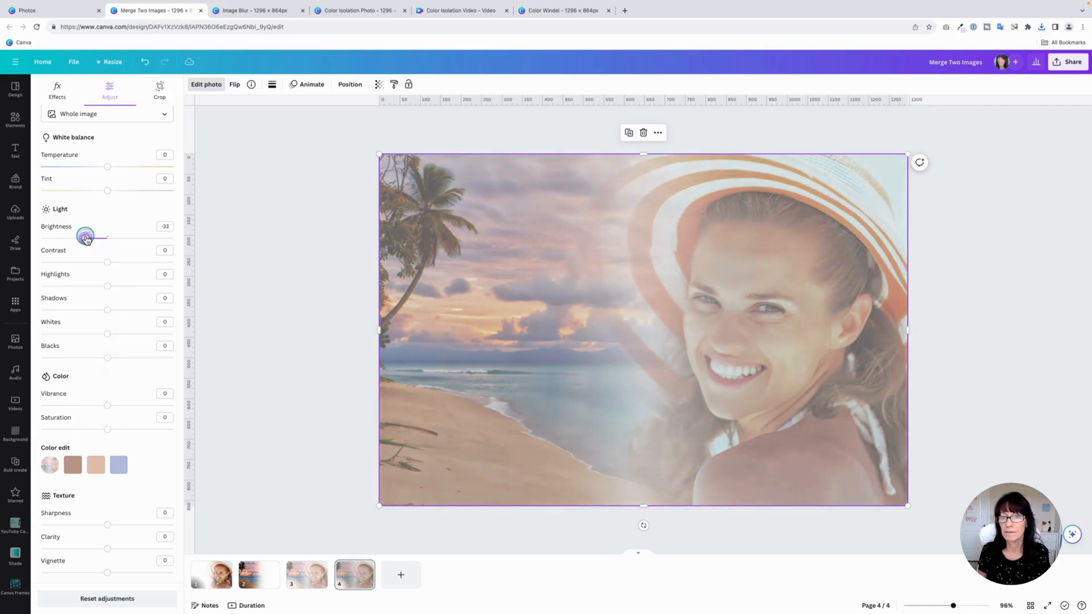
pyautogui.moveTo(83, 237); pyautogui.dragTo(86, 238)
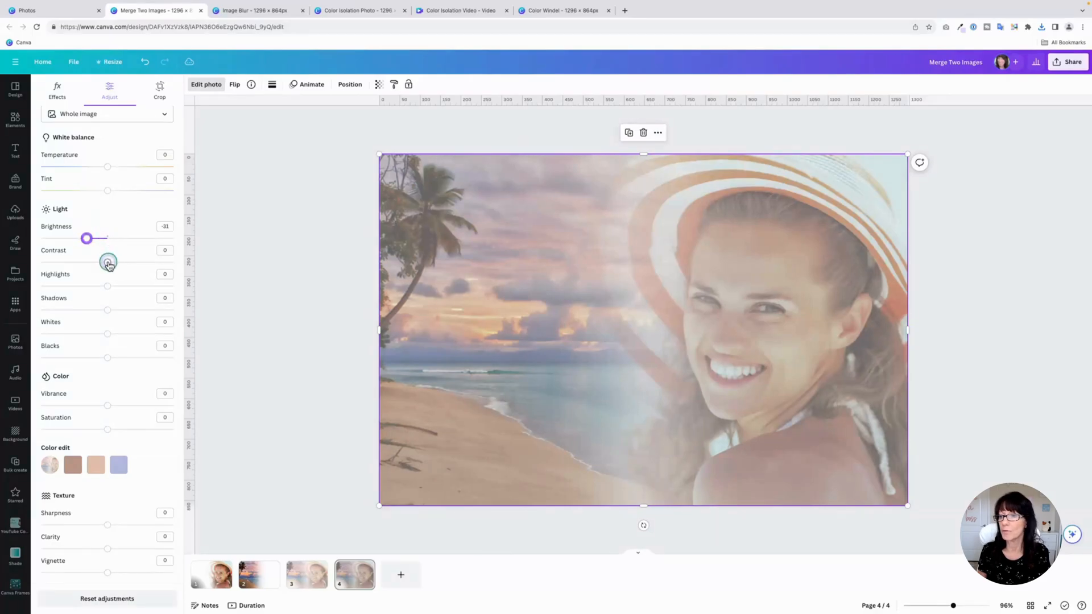
pyautogui.moveTo(109, 262); pyautogui.dragTo(144, 262)
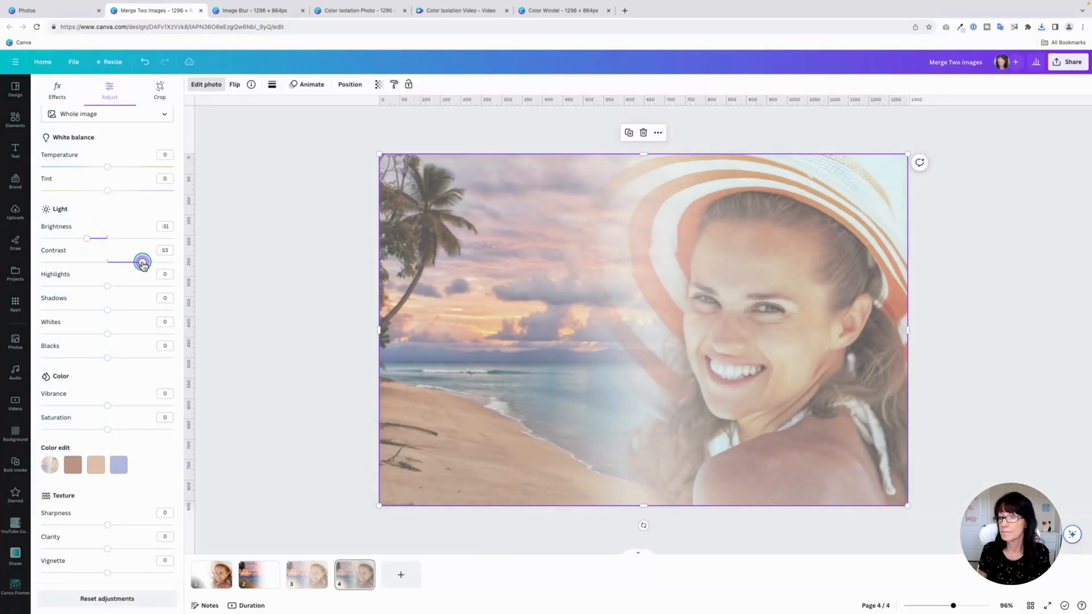
pyautogui.moveTo(141, 262); pyautogui.dragTo(147, 261)
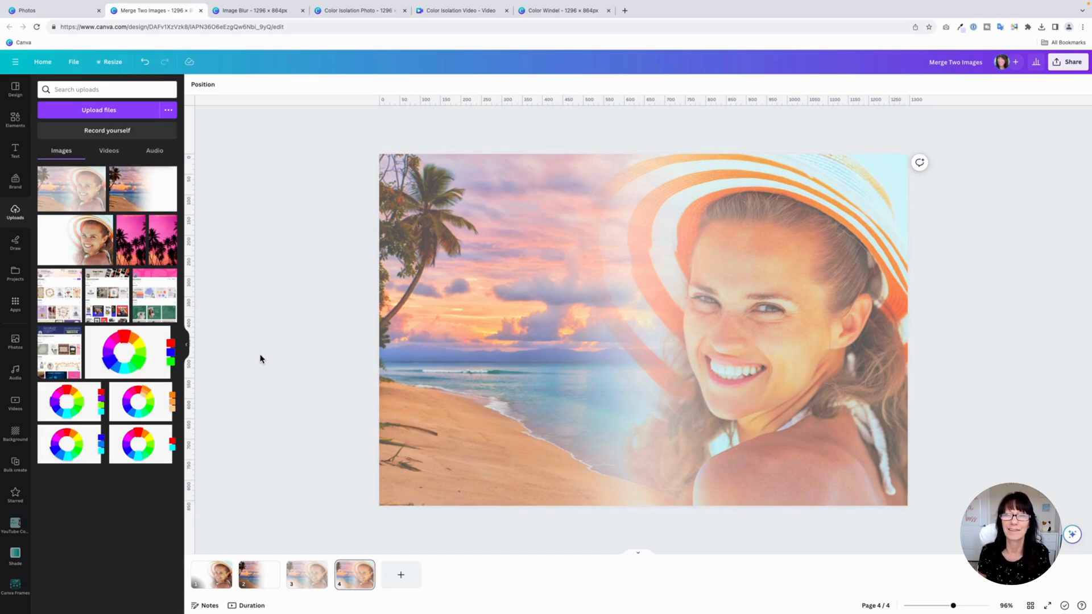
# In the Image Blur design, duplicate the kicking athlete photo and run BG Remover on the copy.
pyautogui.click(253, 11)
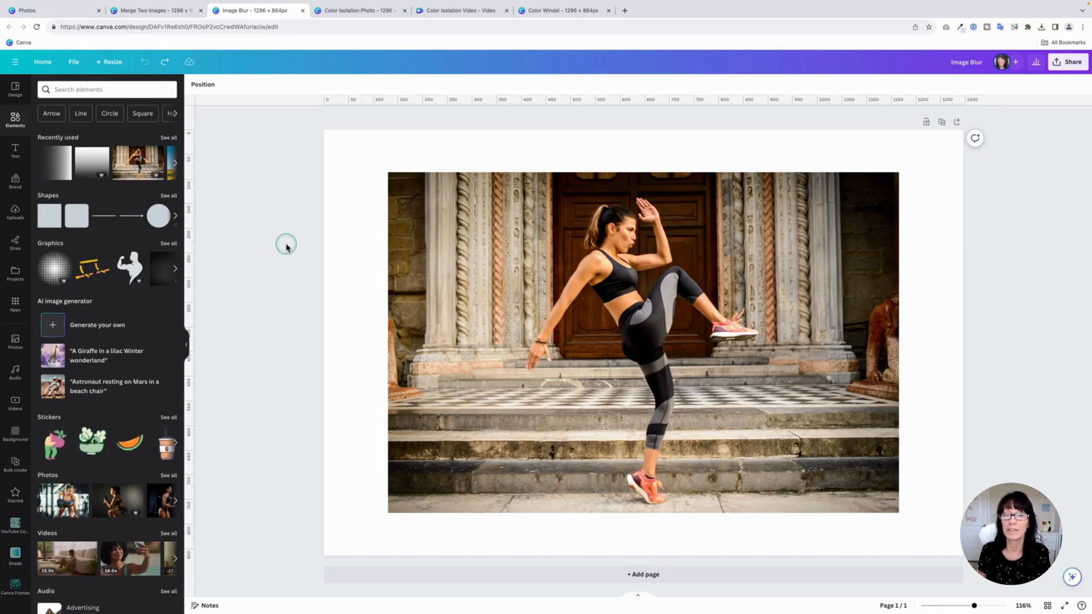
pyautogui.click(544, 256)
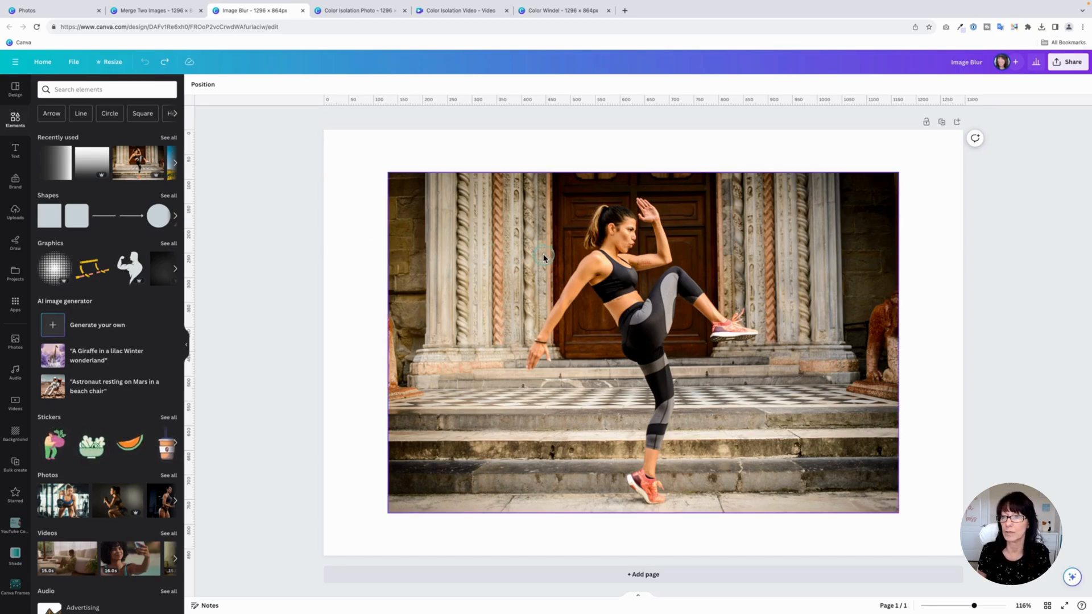
pyautogui.click(544, 258)
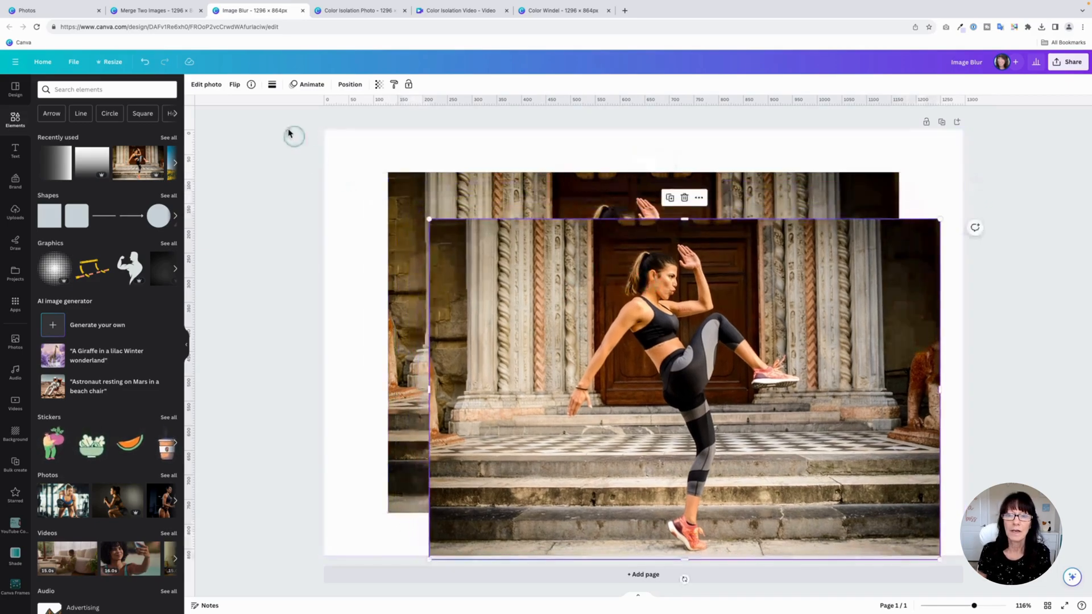
pyautogui.click(206, 84)
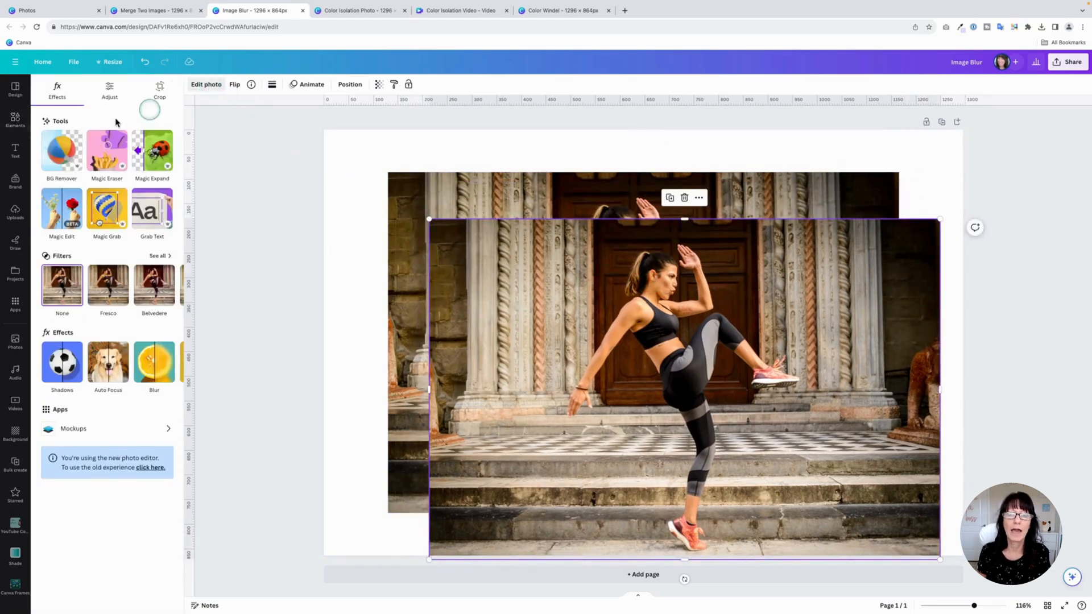
pyautogui.click(62, 151)
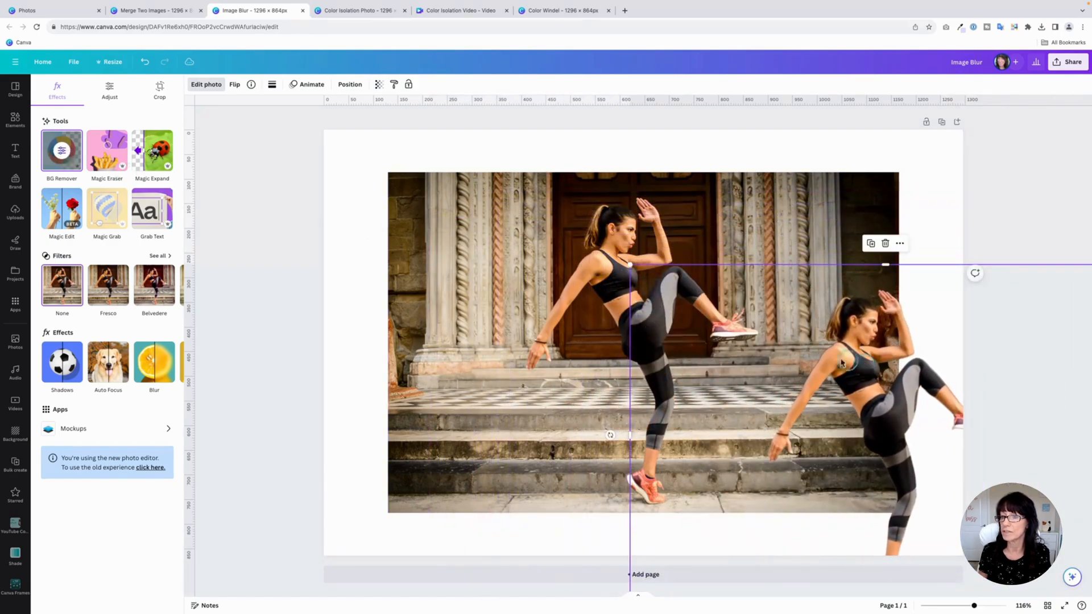
# Blur the original athlete photo behind the cut-out and raise the blur intensity.
pyautogui.click(424, 210)
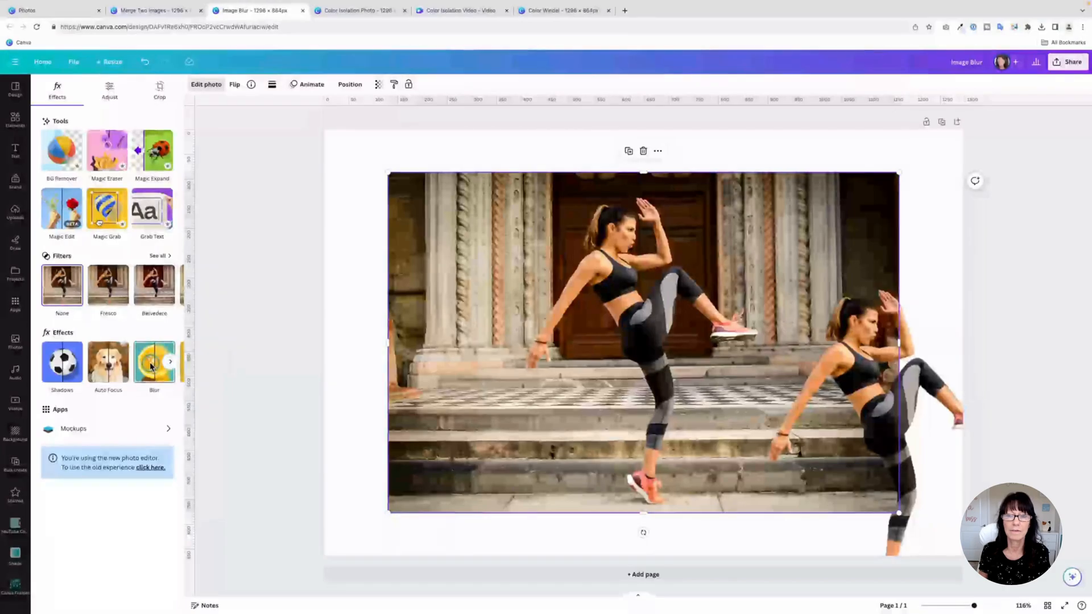
pyautogui.click(154, 361)
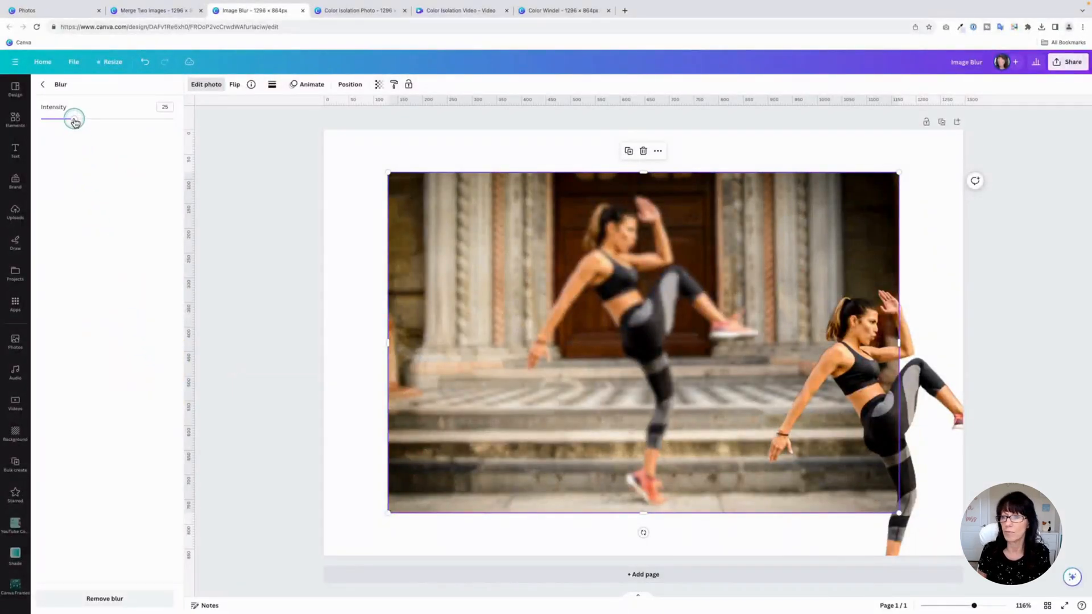
pyautogui.moveTo(75, 119); pyautogui.dragTo(86, 119)
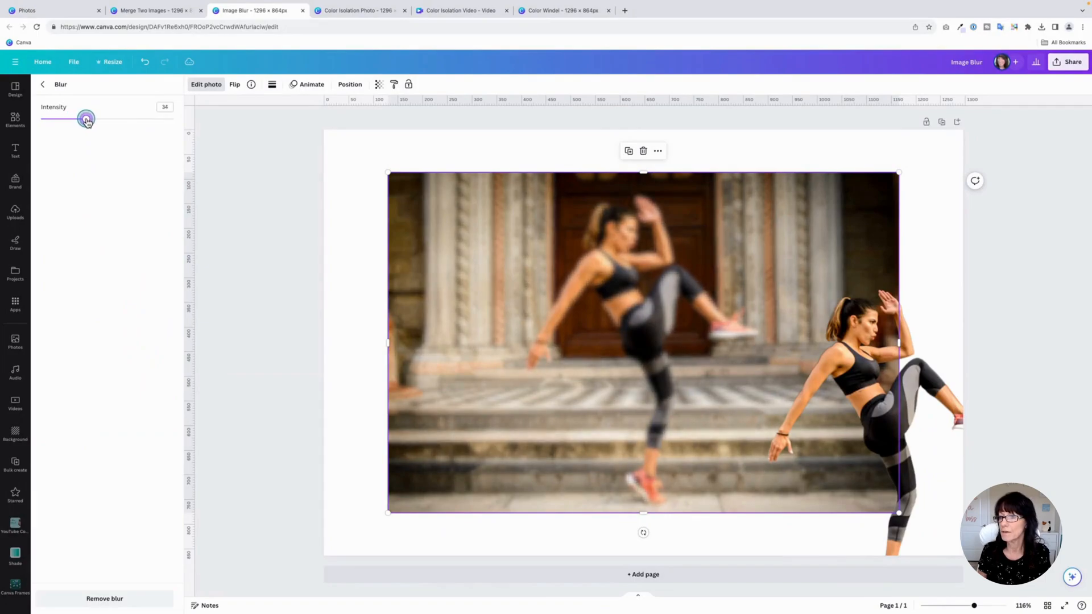
pyautogui.moveTo(86, 119); pyautogui.dragTo(91, 118)
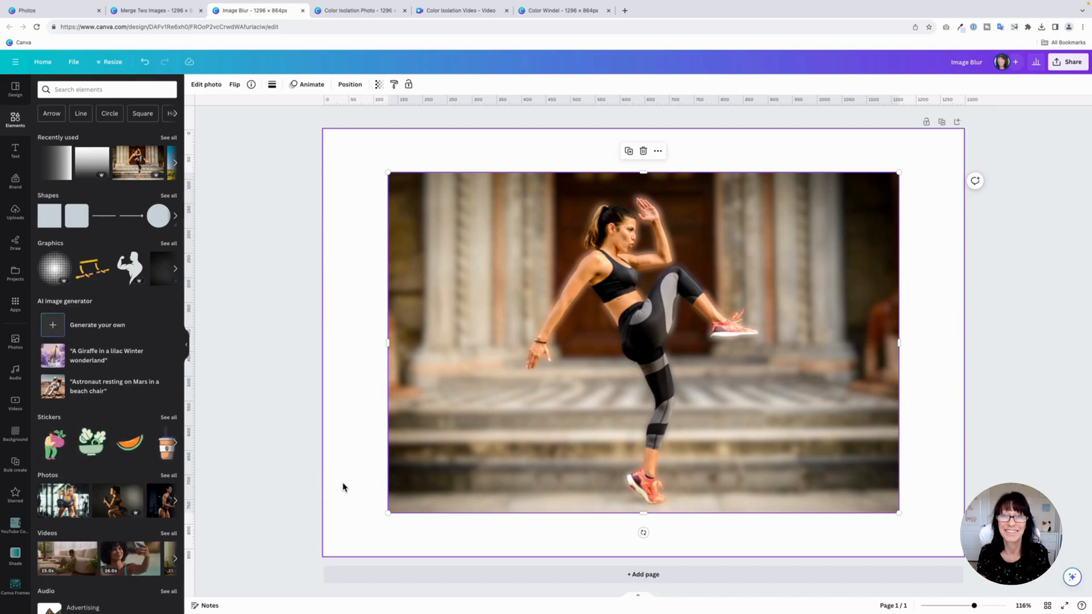
pyautogui.click(356, 10)
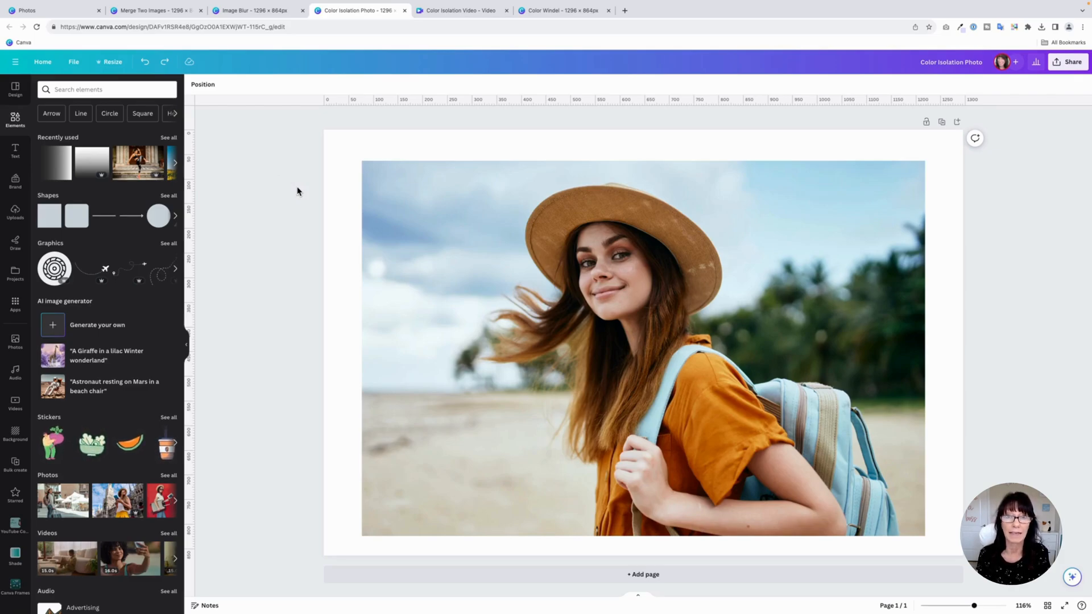
# Duplicate the beach photo, remove the copy's background and bring up its colour and light adjustments.
pyautogui.click(484, 247)
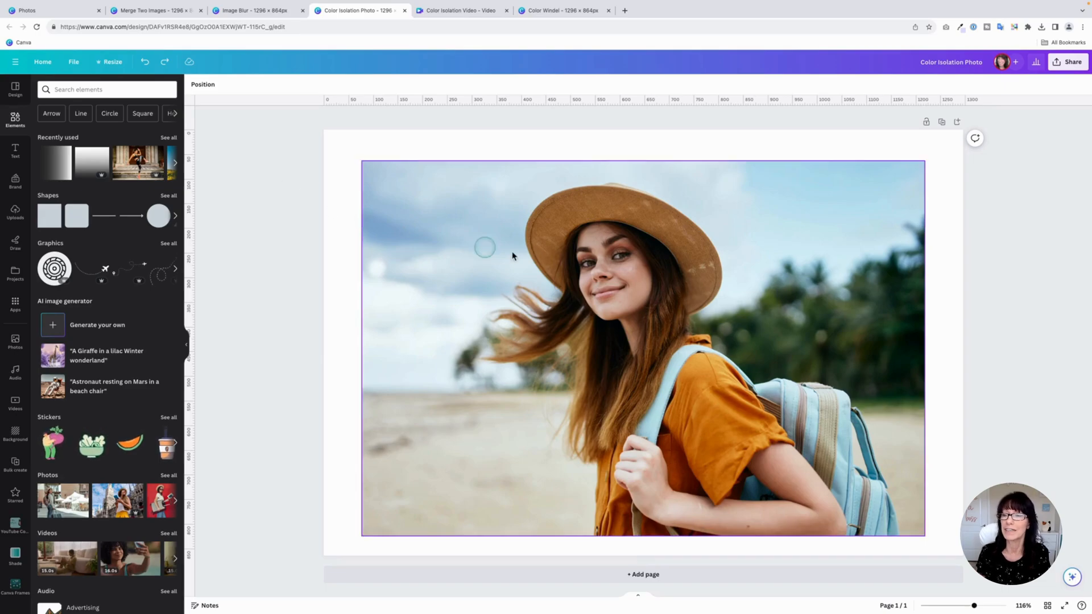
pyautogui.click(641, 348)
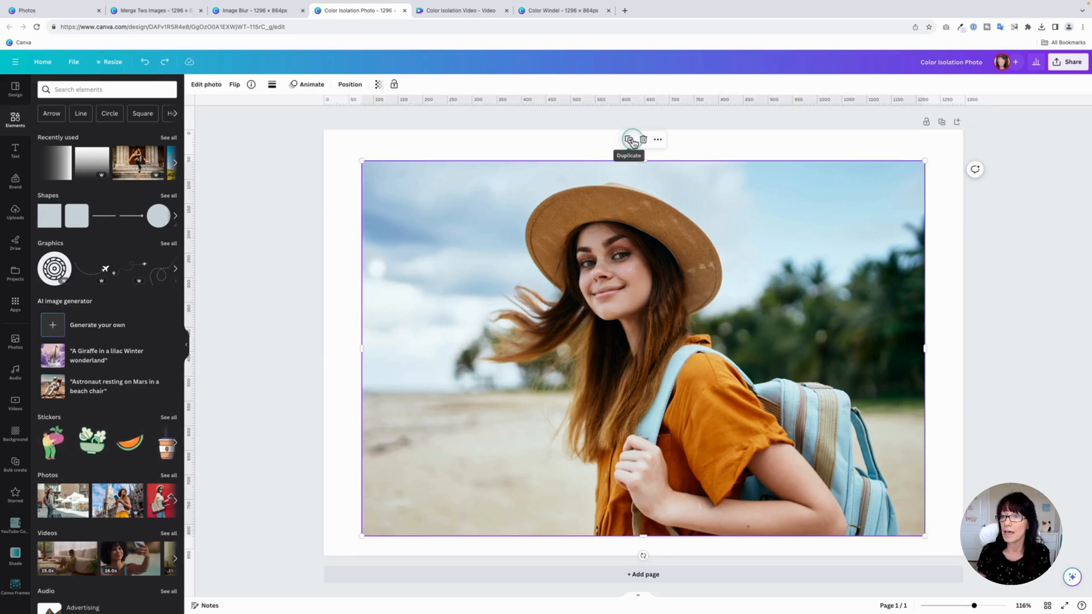
pyautogui.click(630, 139)
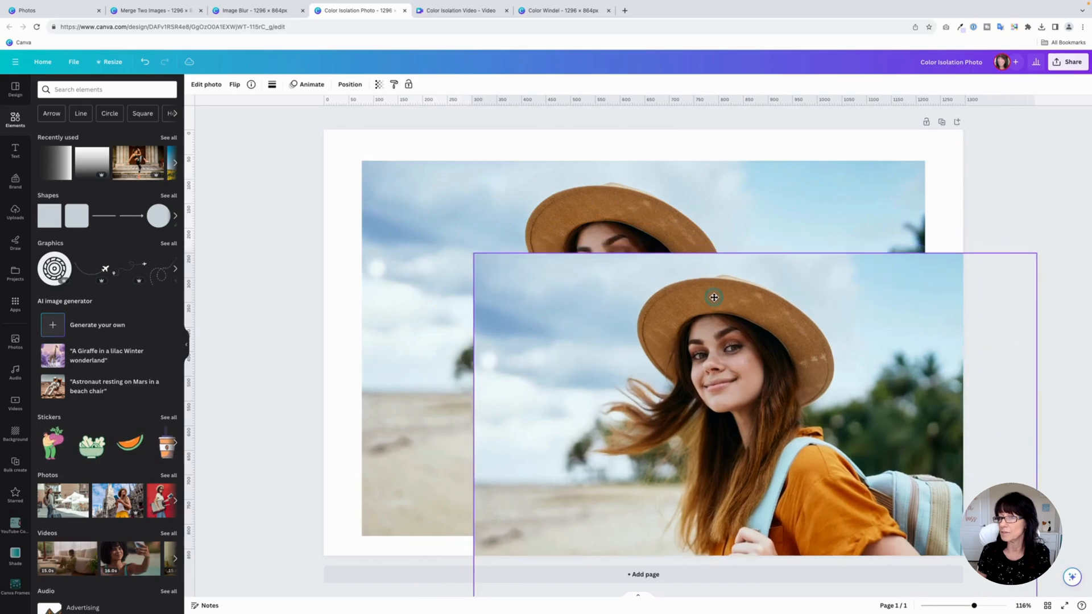
pyautogui.click(206, 84)
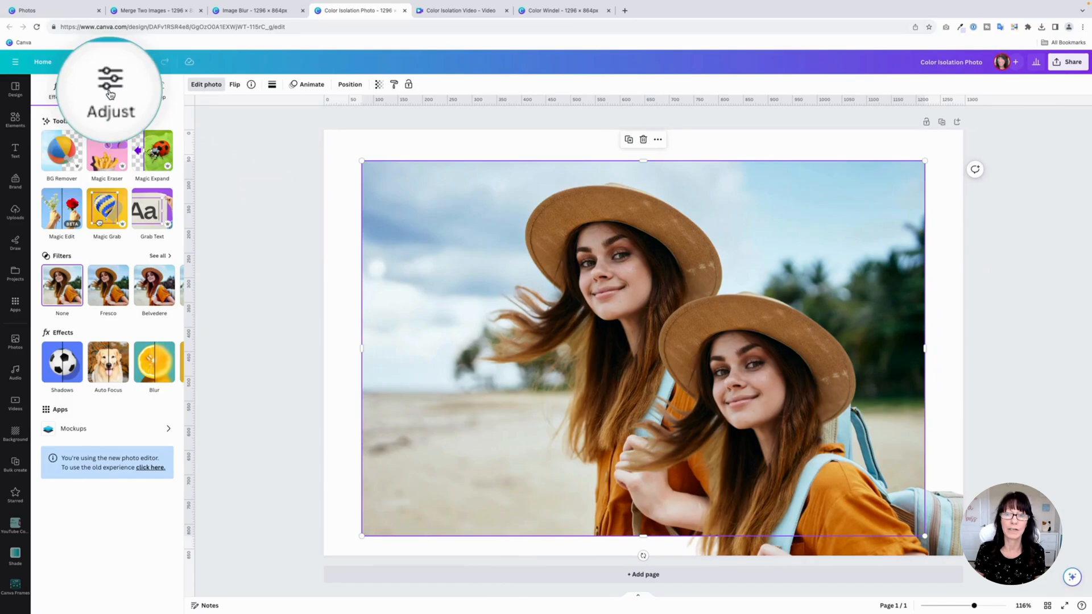
pyautogui.click(109, 89)
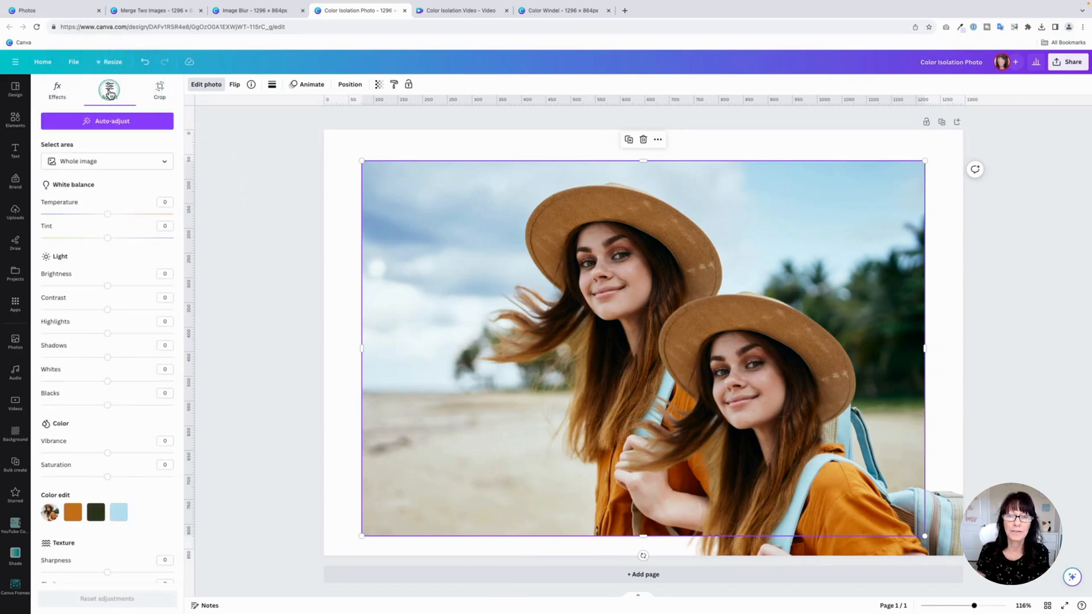
# Finish the grayscale-background photo effect and move on to the autumn video design.
pyautogui.scroll(-3)
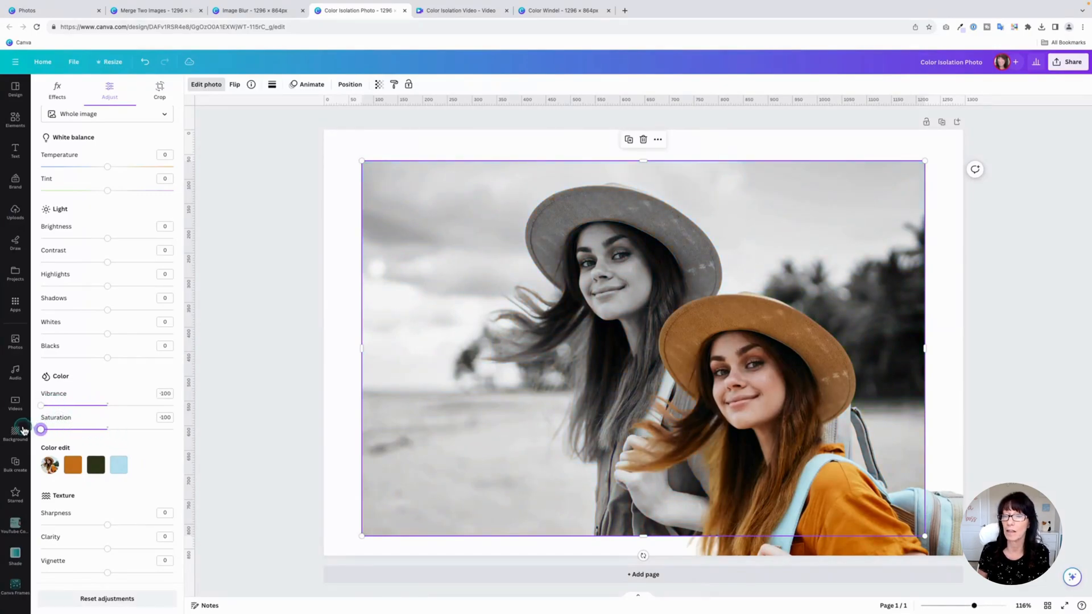
pyautogui.moveTo(15, 432)
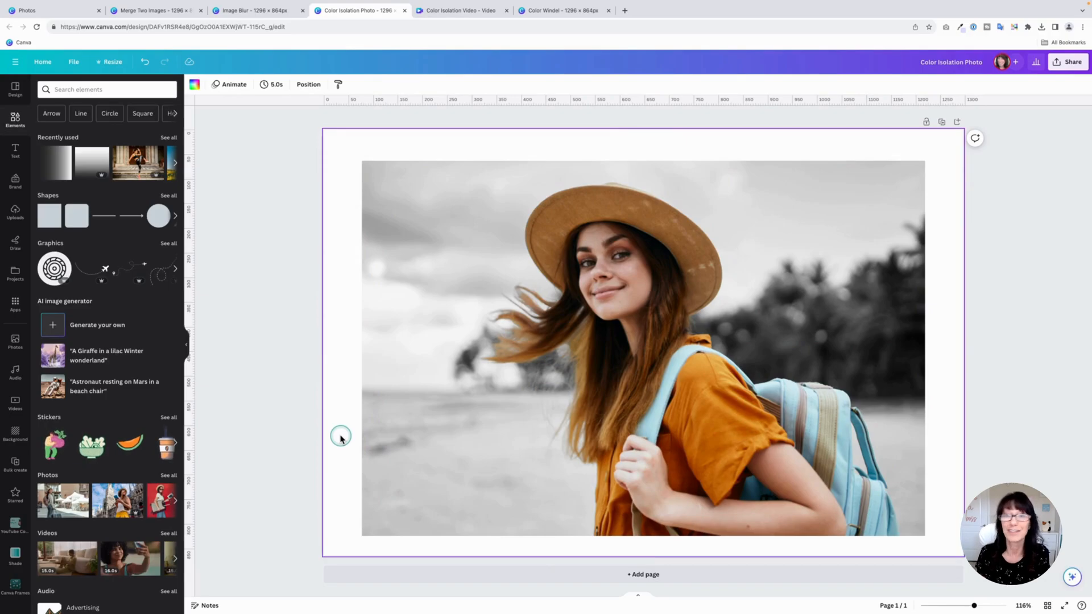
pyautogui.click(460, 10)
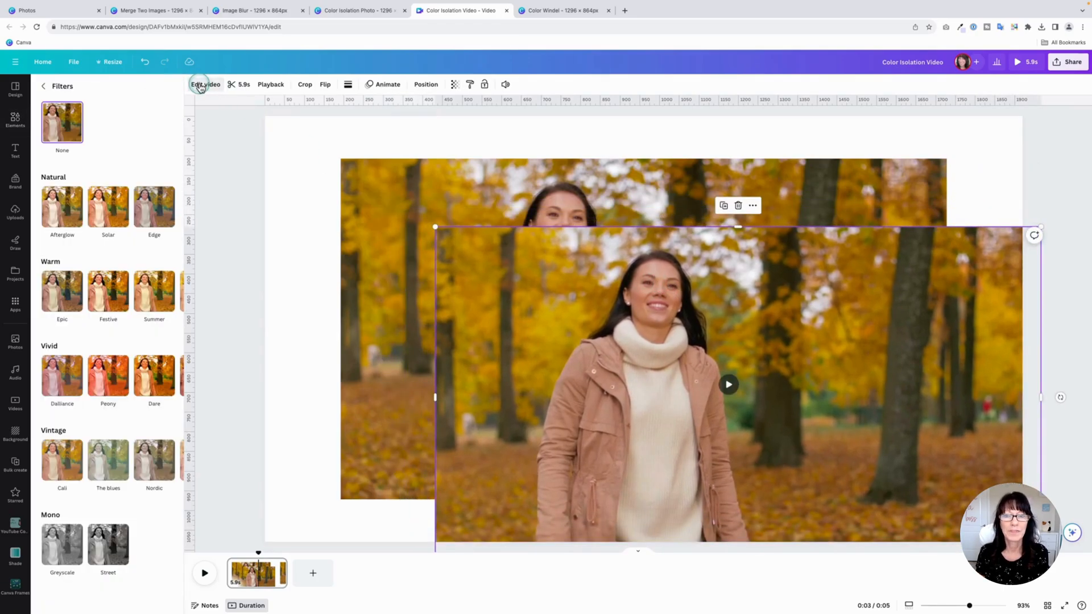
# Remove the copied video's background and give the original clip the Greyscale filter.
pyautogui.click(43, 85)
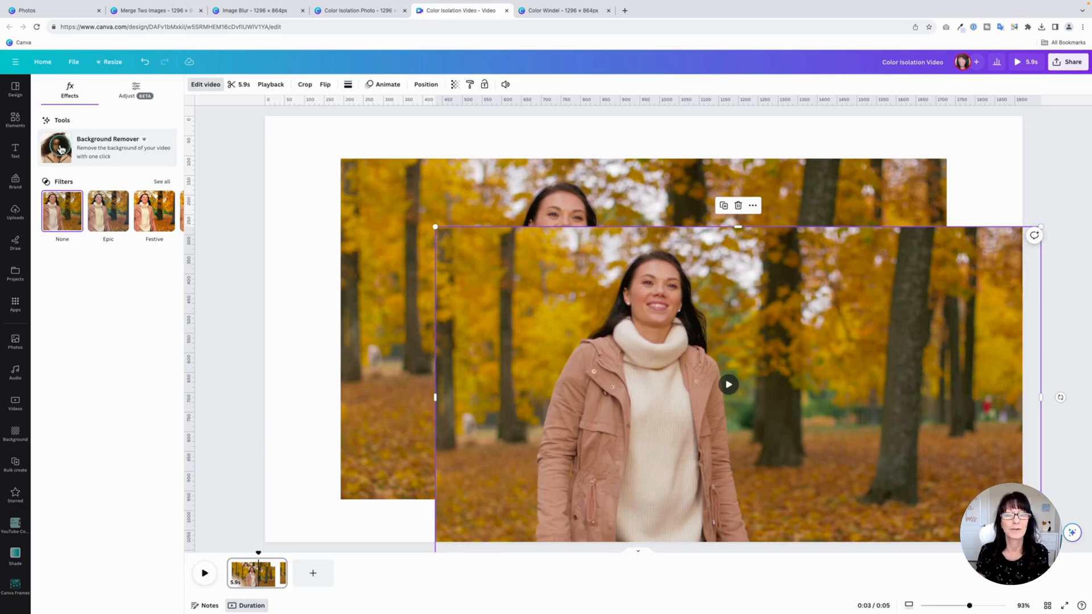
pyautogui.click(57, 147)
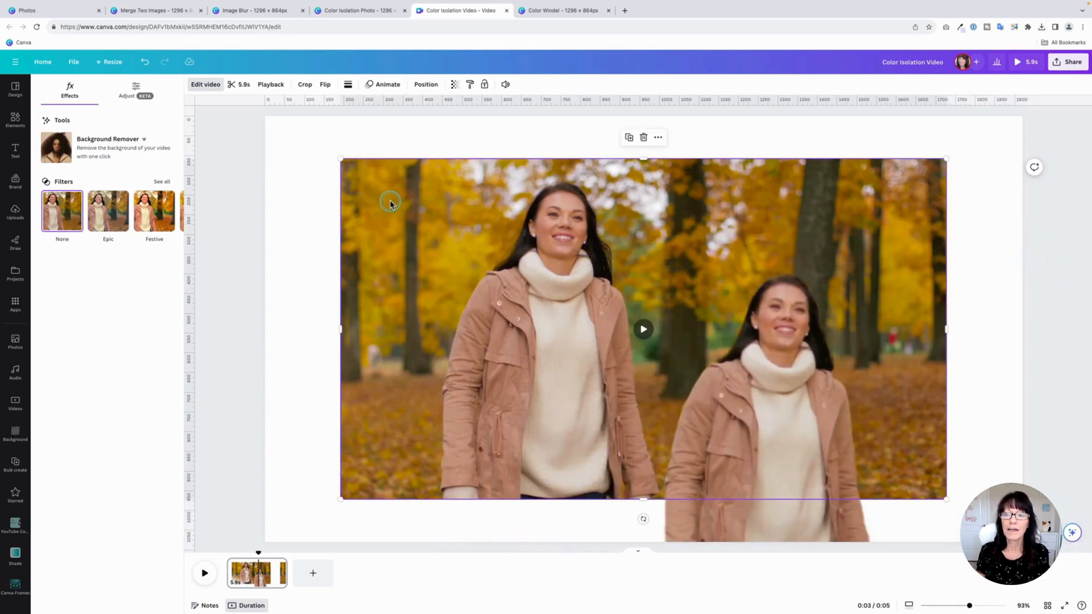
pyautogui.moveTo(206, 153)
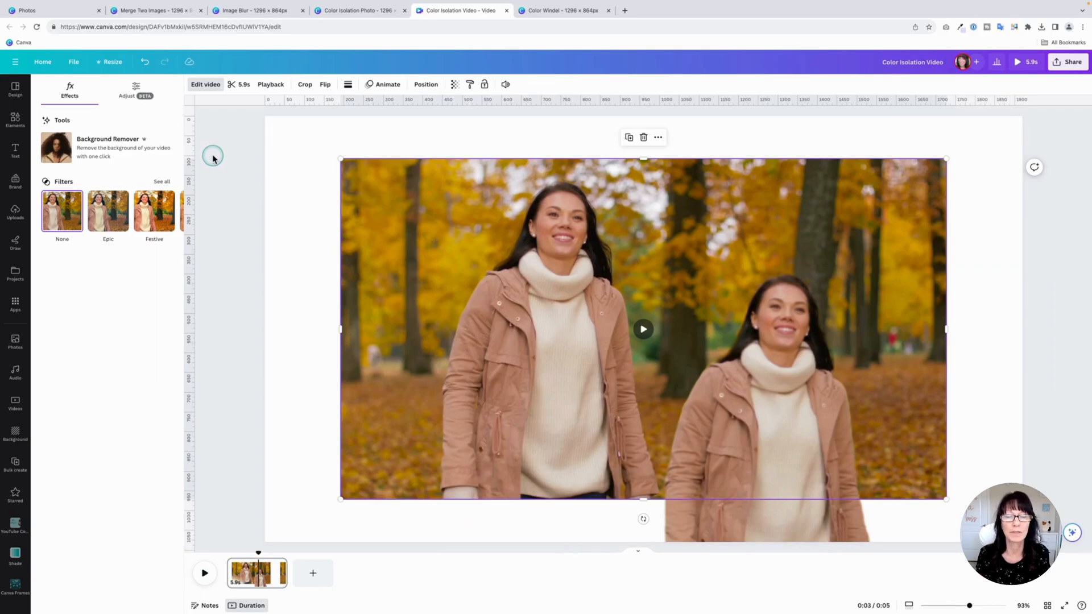
pyautogui.moveTo(213, 156)
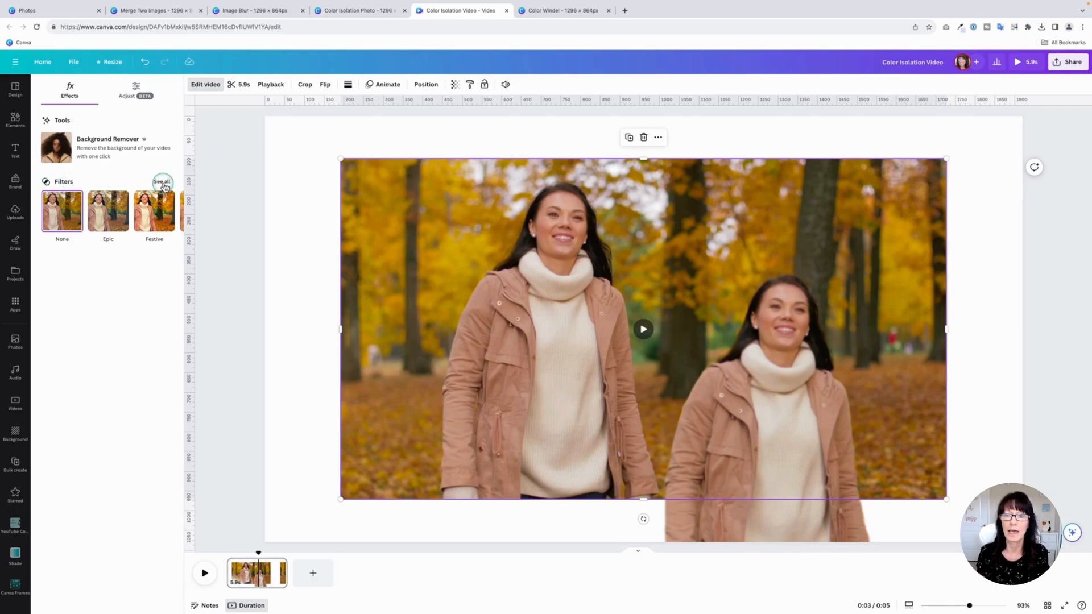
pyautogui.click(161, 182)
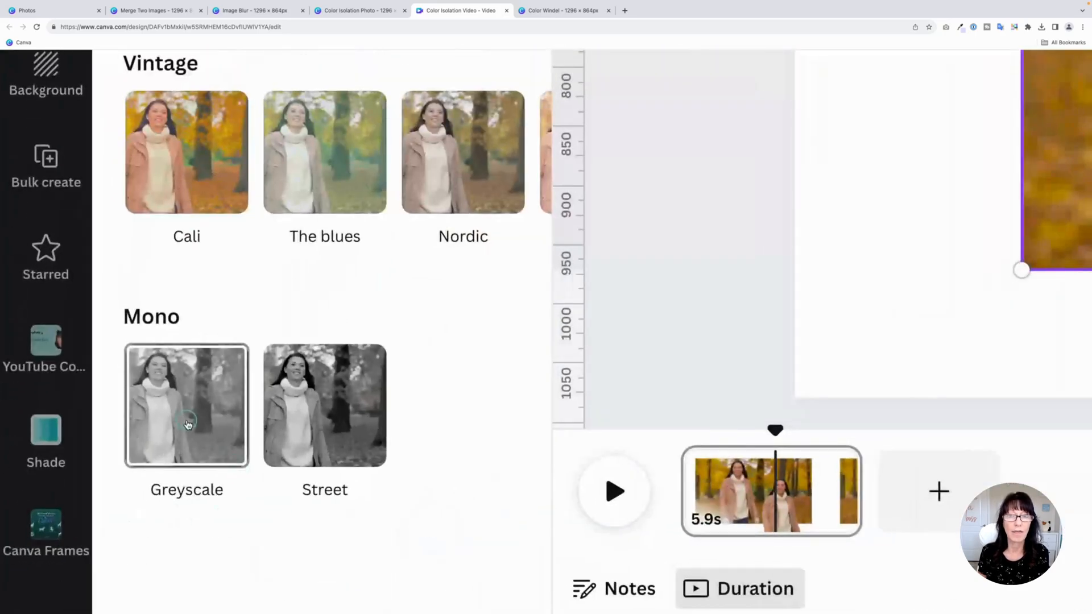
pyautogui.click(187, 406)
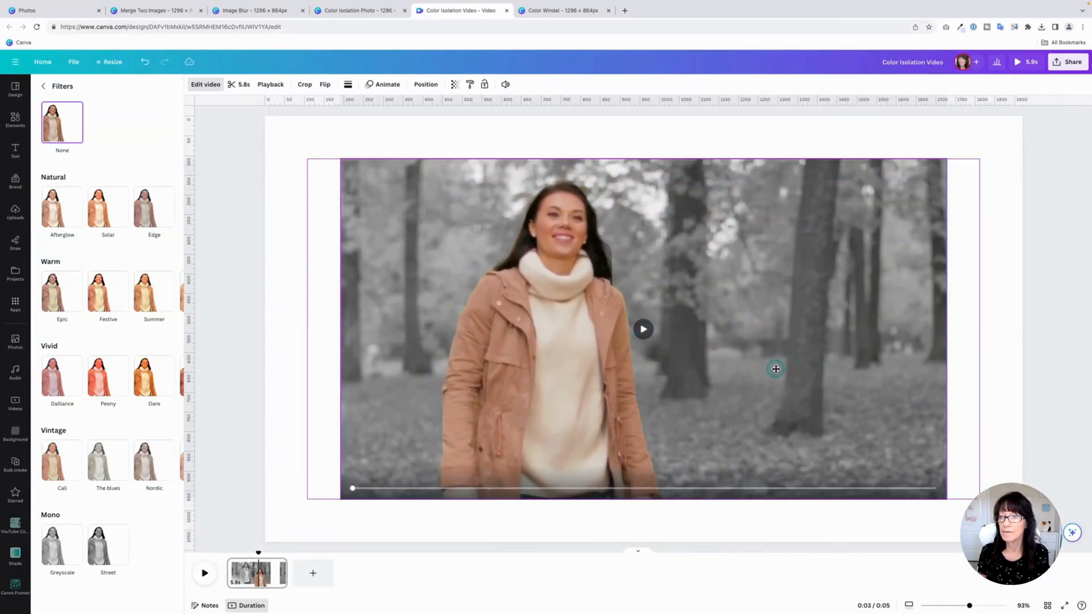
pyautogui.click(15, 118)
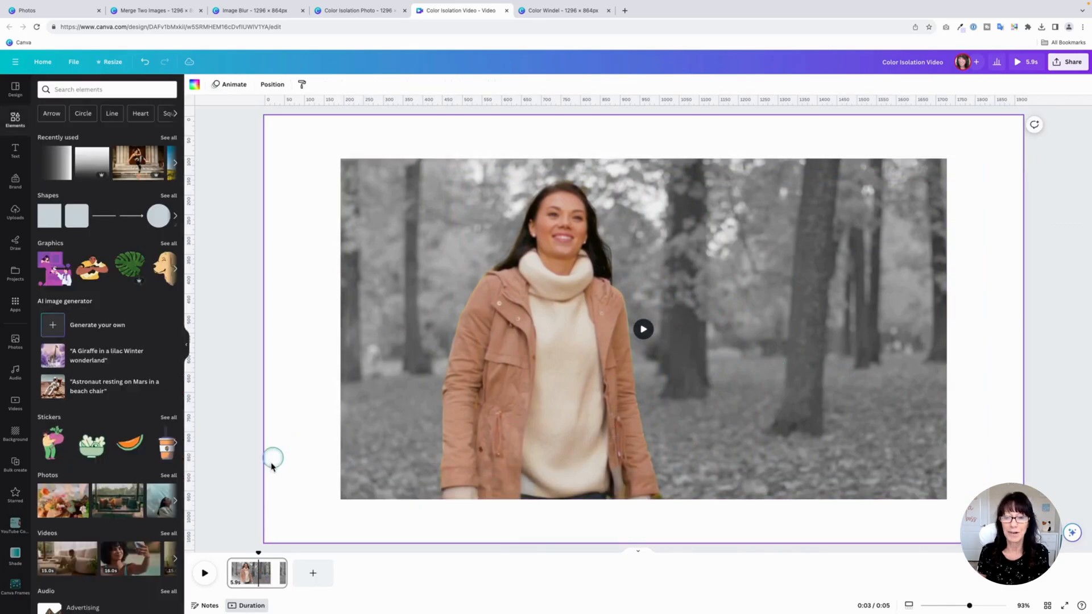
pyautogui.click(203, 553)
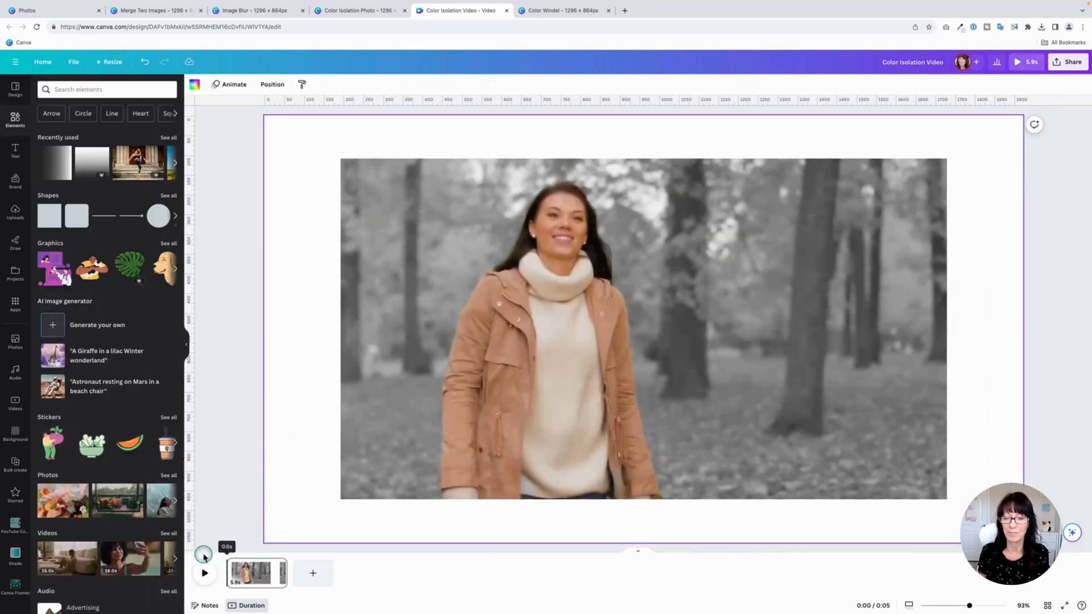
pyautogui.click(204, 572)
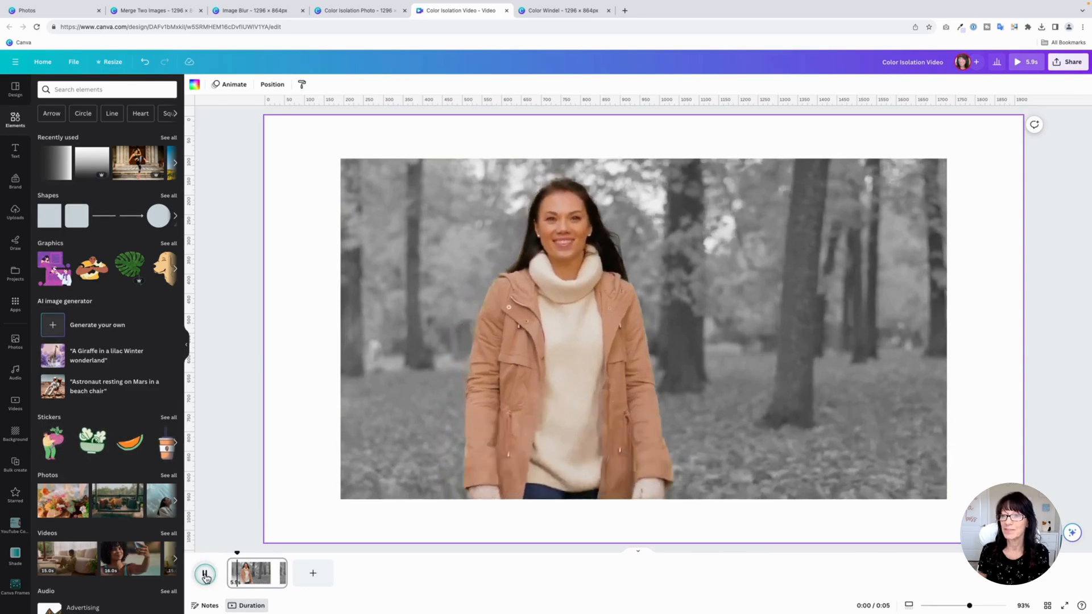
pyautogui.click(205, 573)
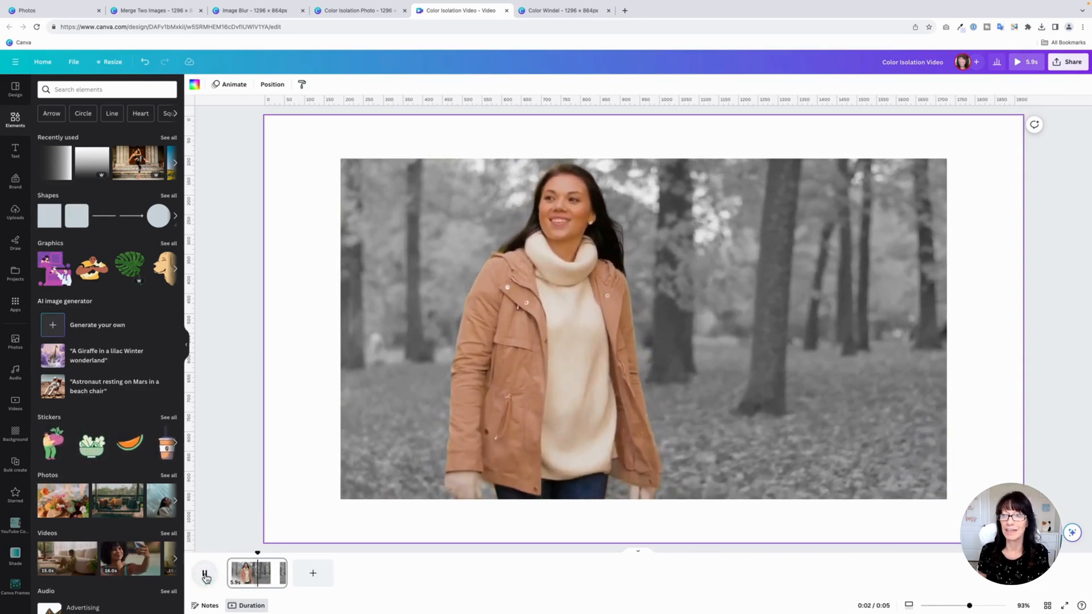
pyautogui.click(205, 573)
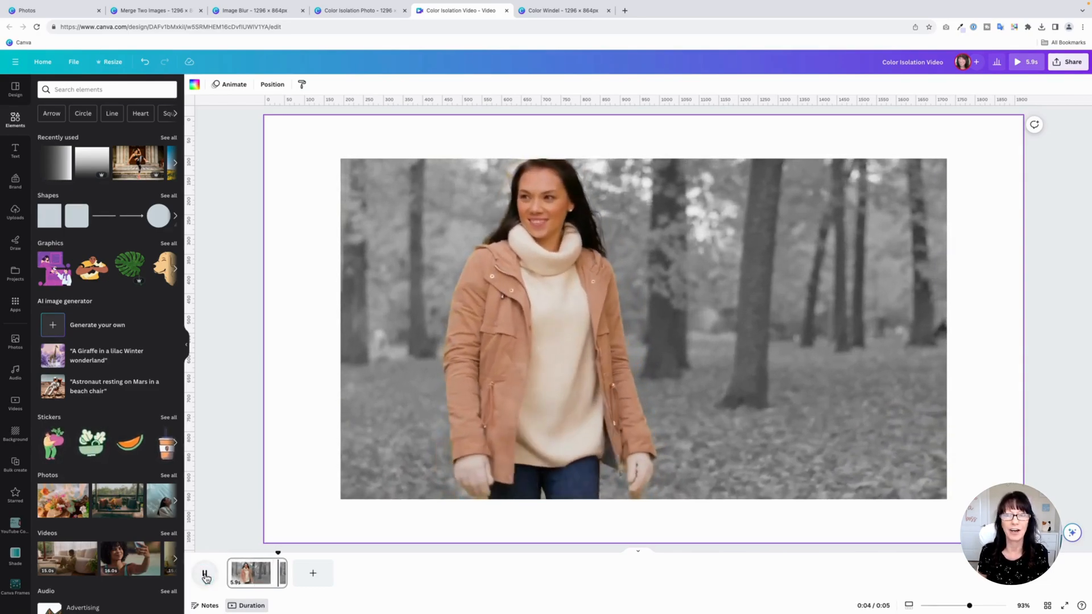
pyautogui.click(206, 573)
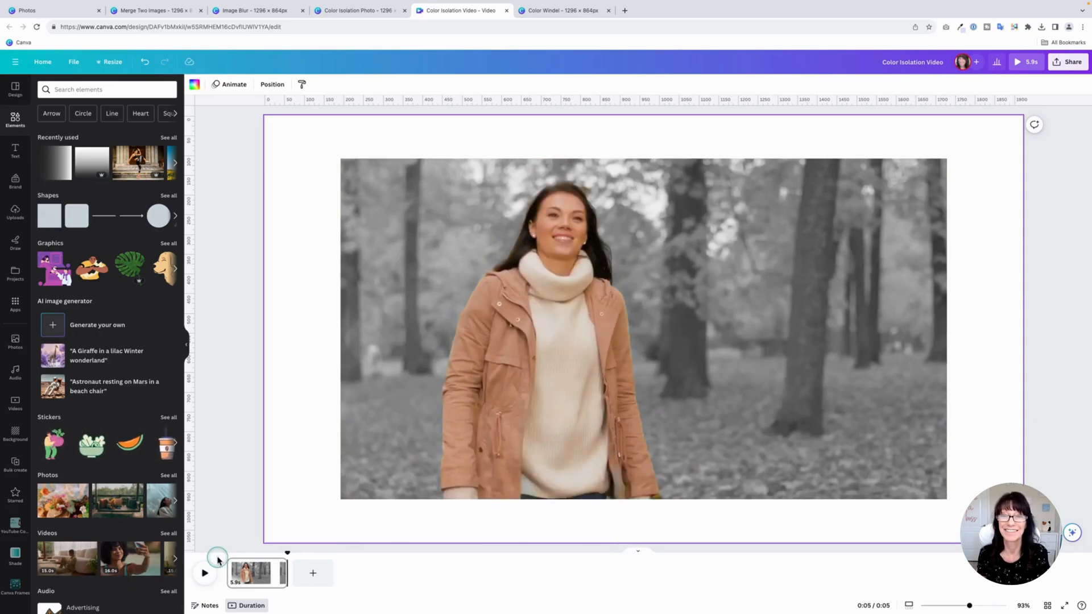
# Revert the beach photo in the Color Windel design to the old photo editor and confirm.
pyautogui.click(559, 10)
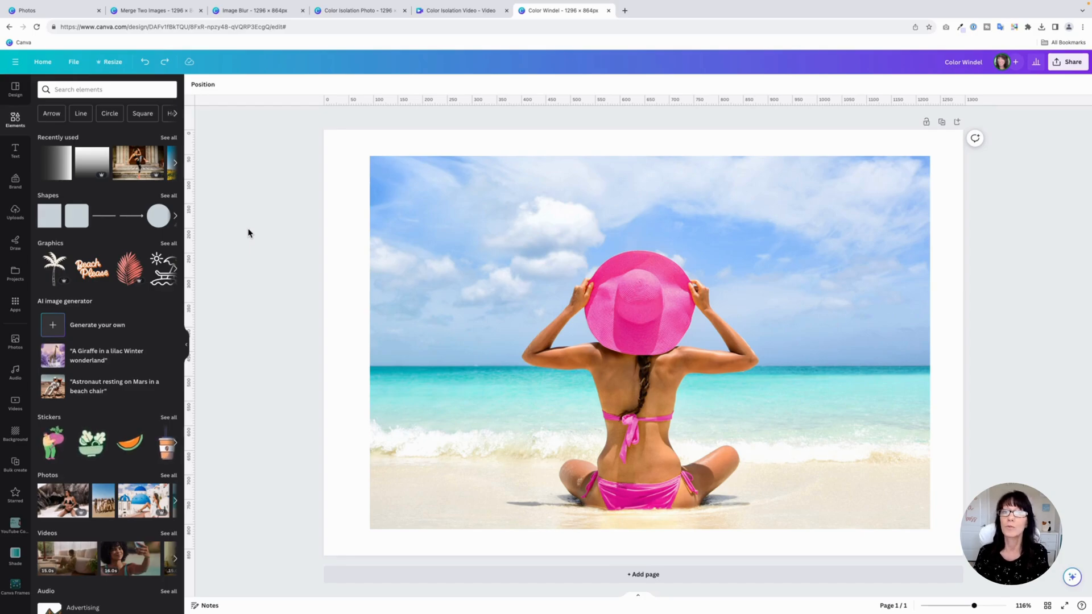
pyautogui.click(524, 283)
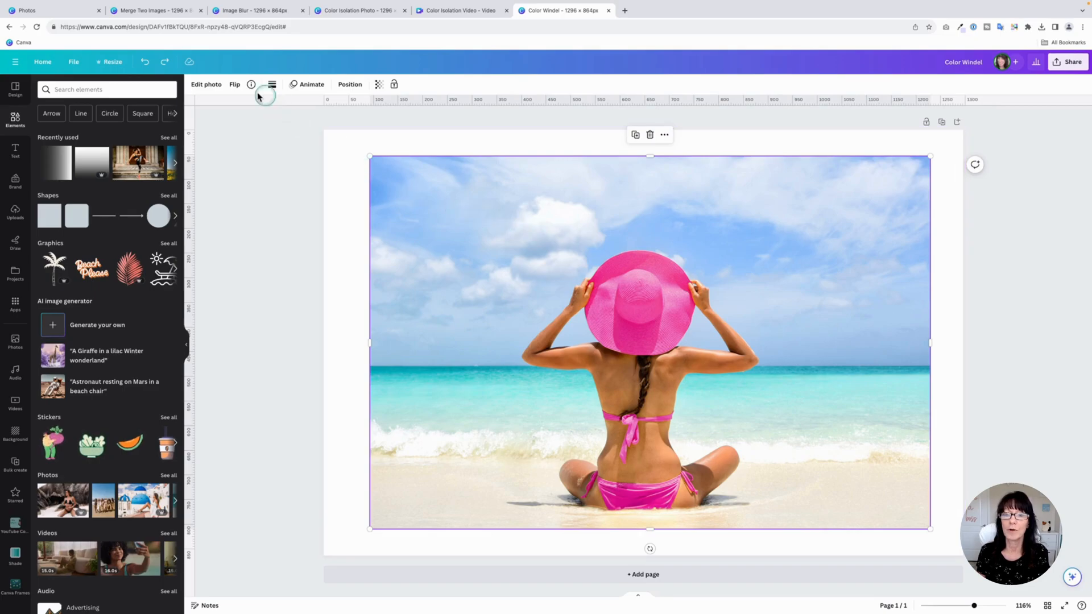
pyautogui.click(206, 85)
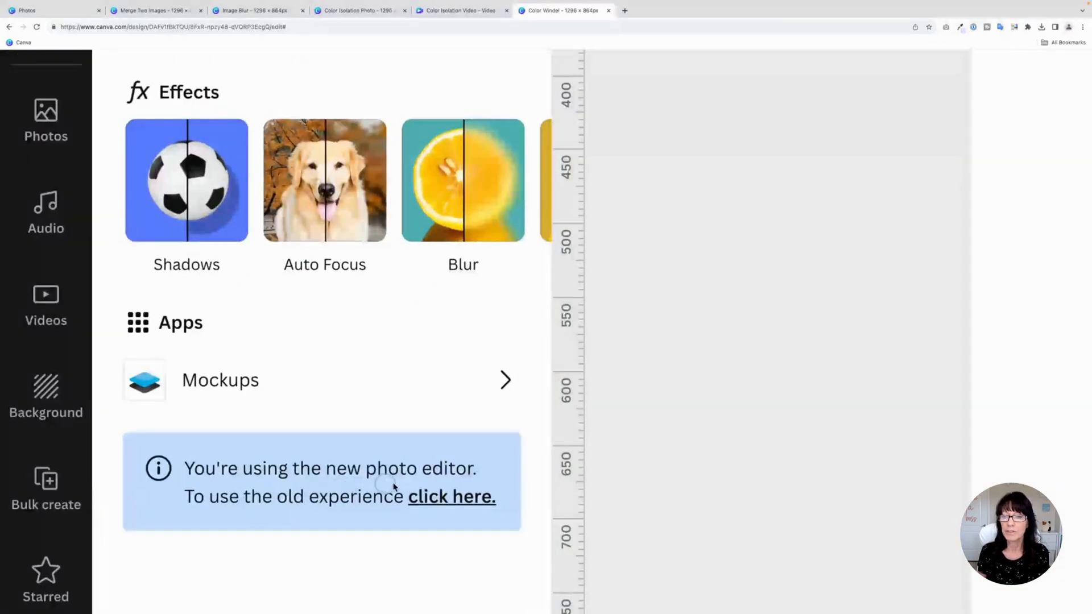
pyautogui.moveTo(369, 518)
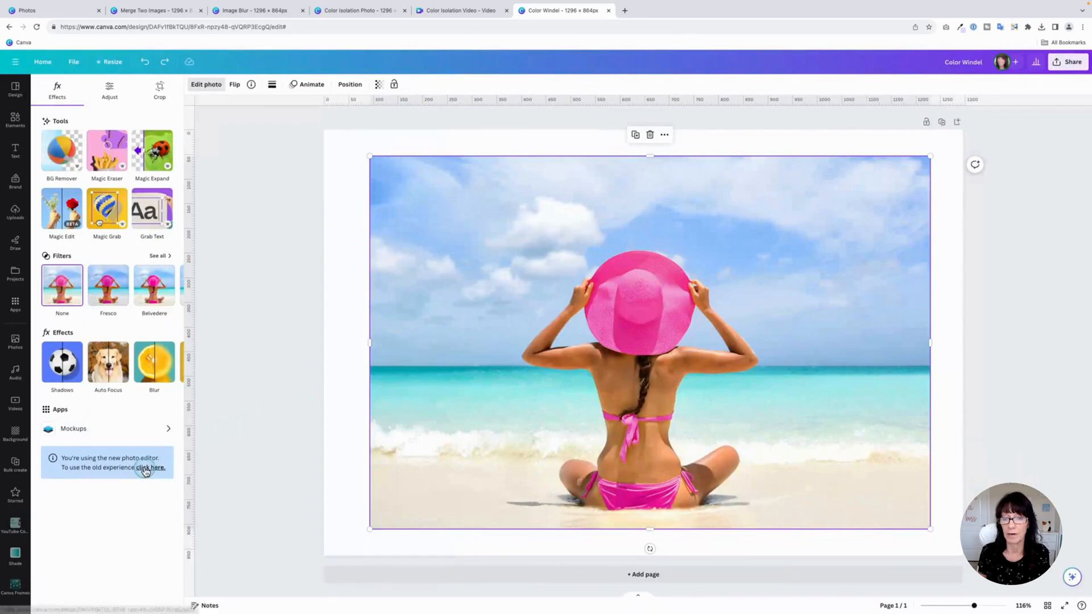
pyautogui.click(149, 468)
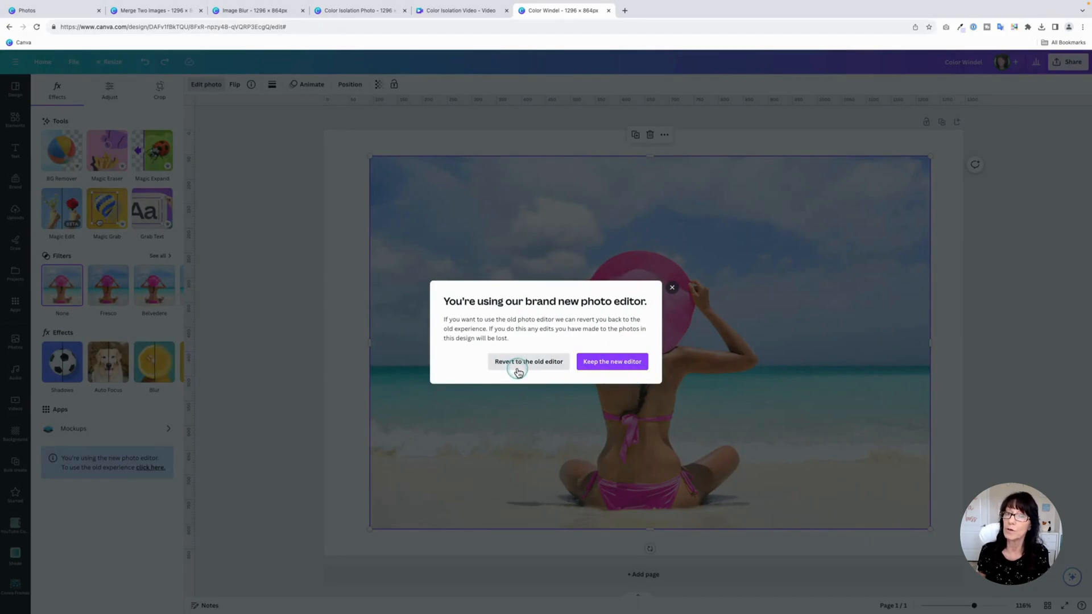
pyautogui.click(527, 362)
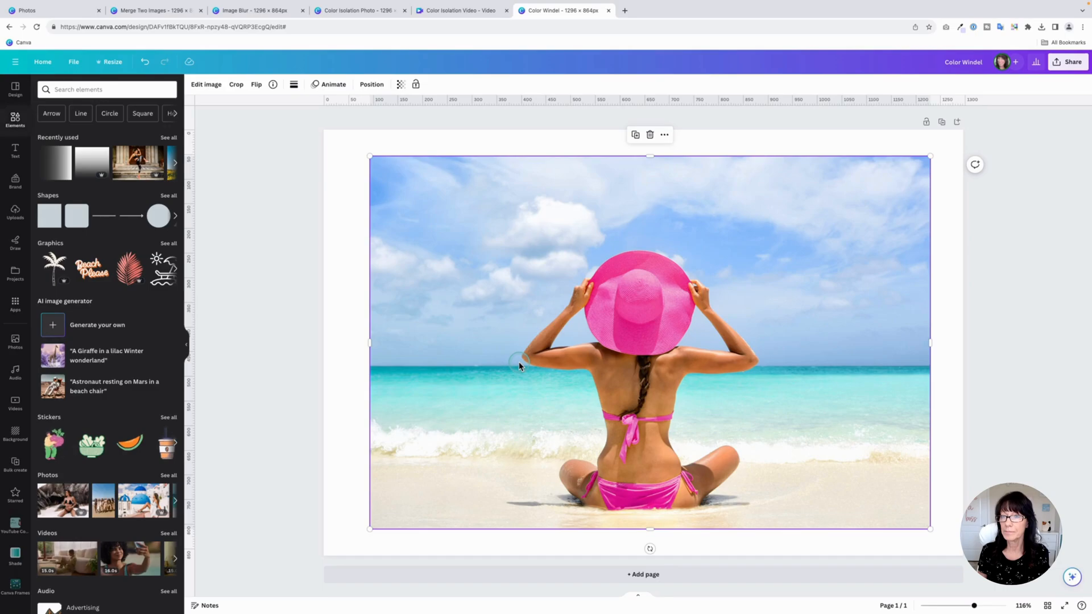
pyautogui.moveTo(247, 251)
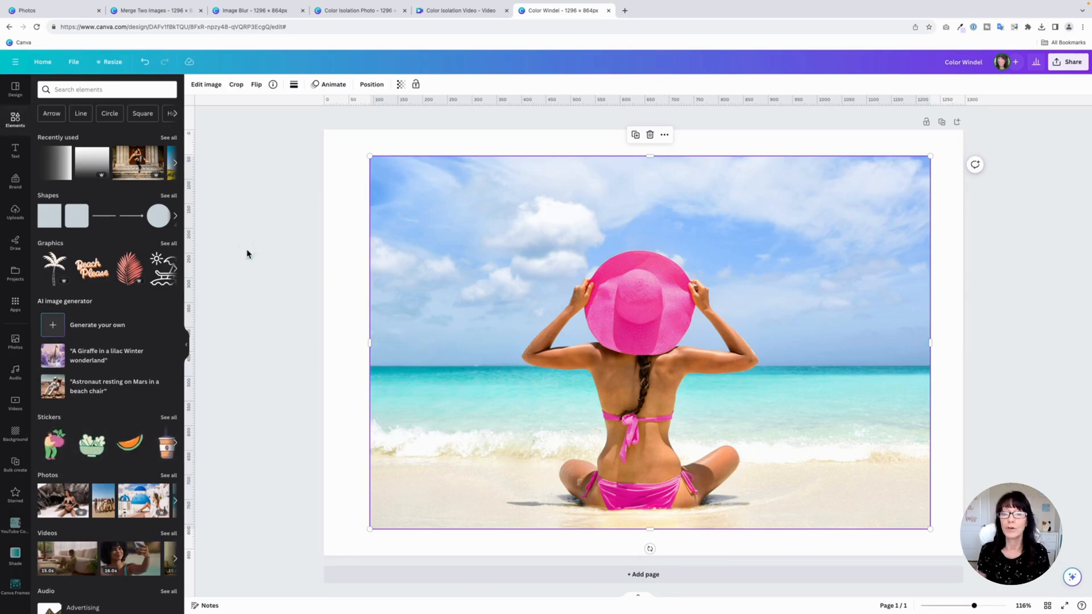
pyautogui.moveTo(206, 85)
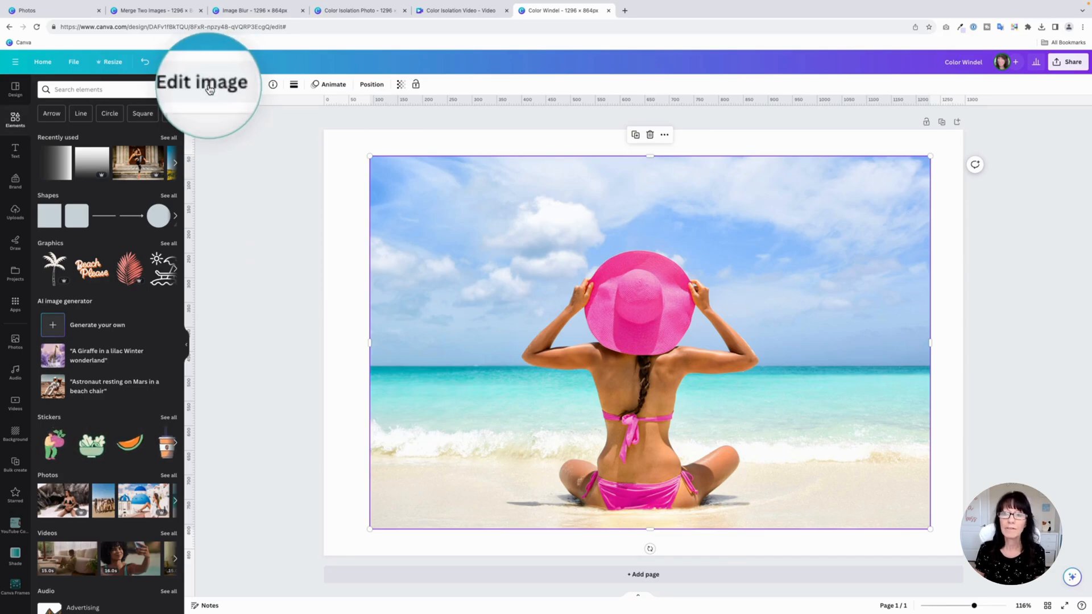
# Duplicate the beach photo and apply Background Remover to the copy, leaving the pink-hat woman cut out.
pyautogui.click(206, 84)
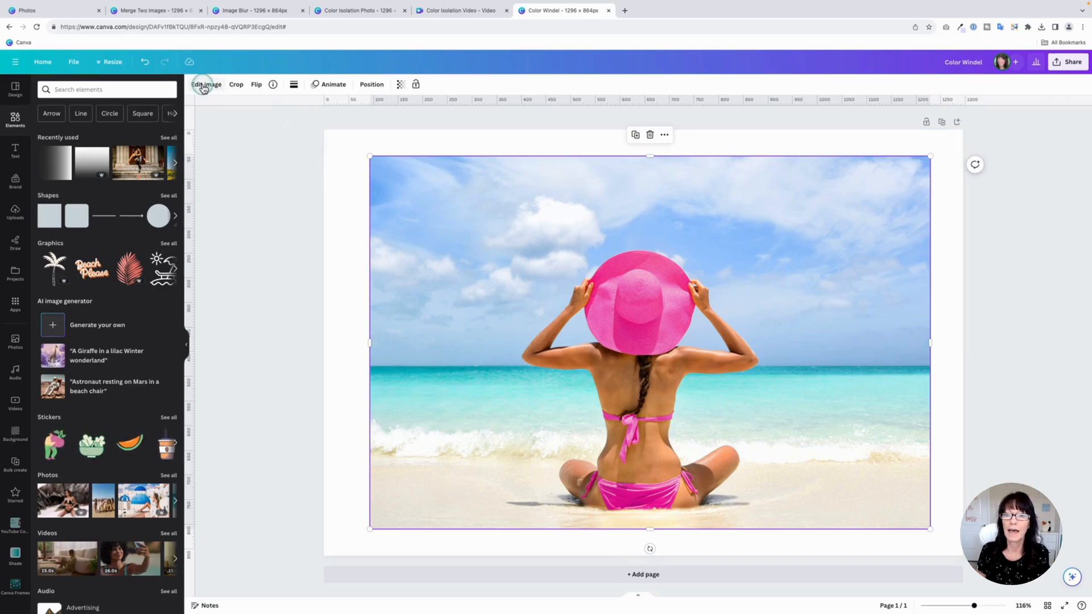
pyautogui.click(206, 84)
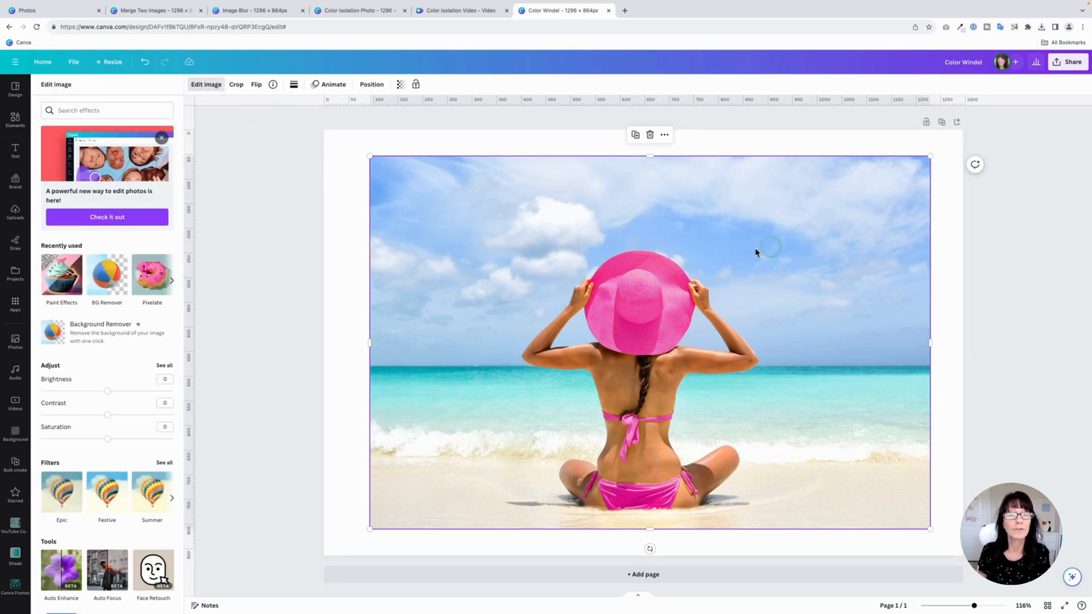
pyautogui.moveTo(635, 134)
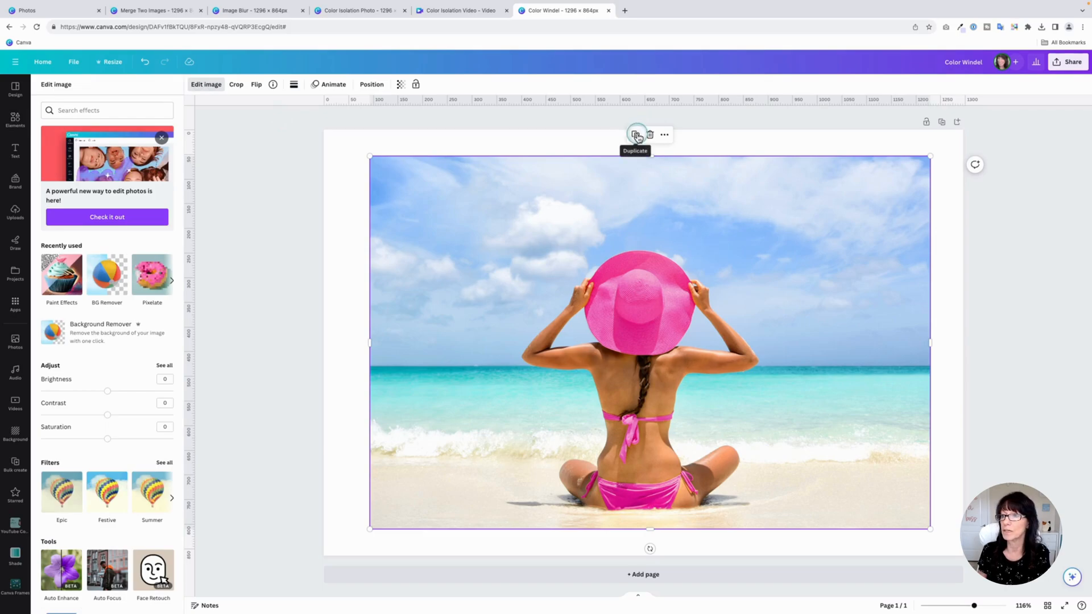
pyautogui.click(637, 134)
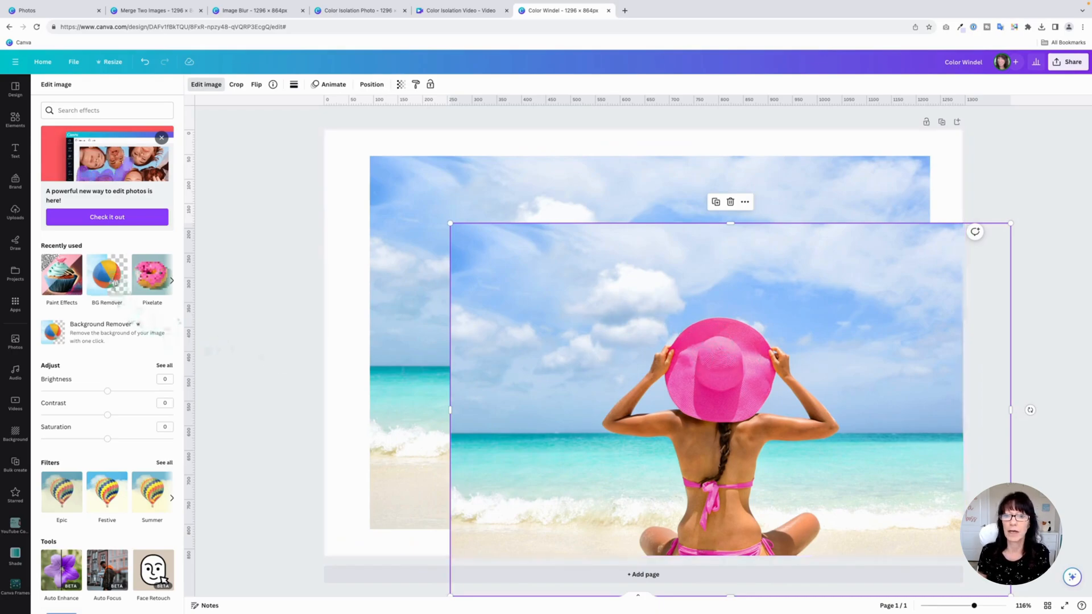
pyautogui.click(100, 331)
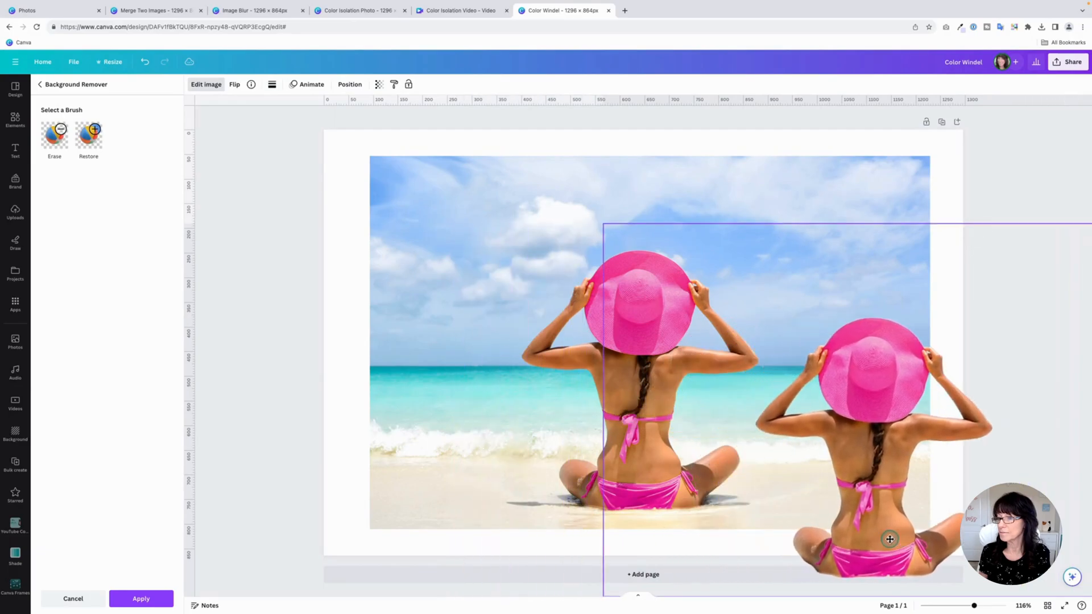
pyautogui.click(141, 599)
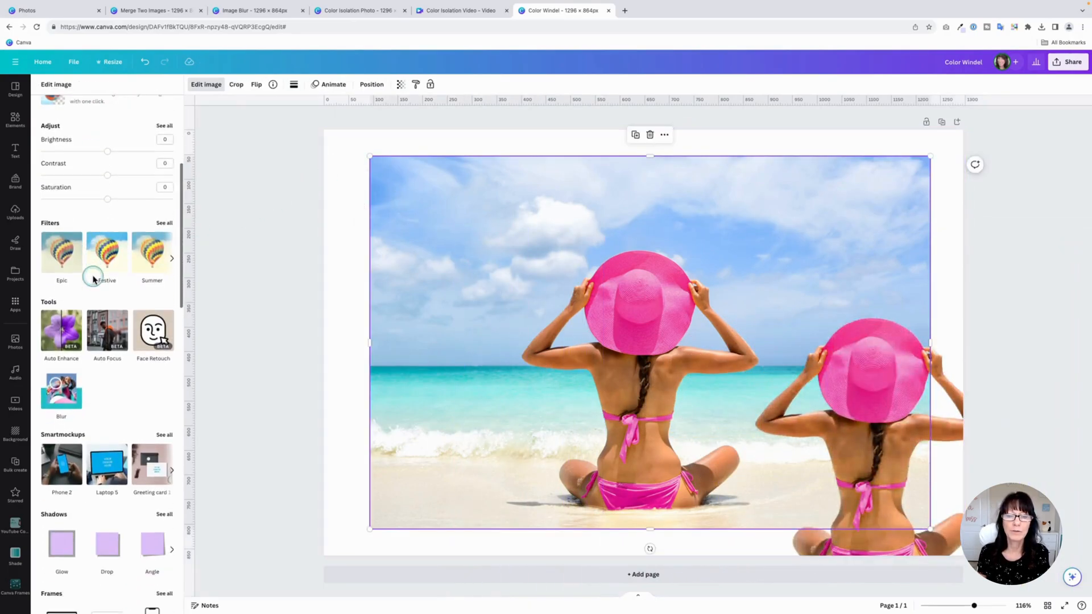
# Give the original beach photo the Windel style from the Paint Effects gallery.
pyautogui.scroll(-3)
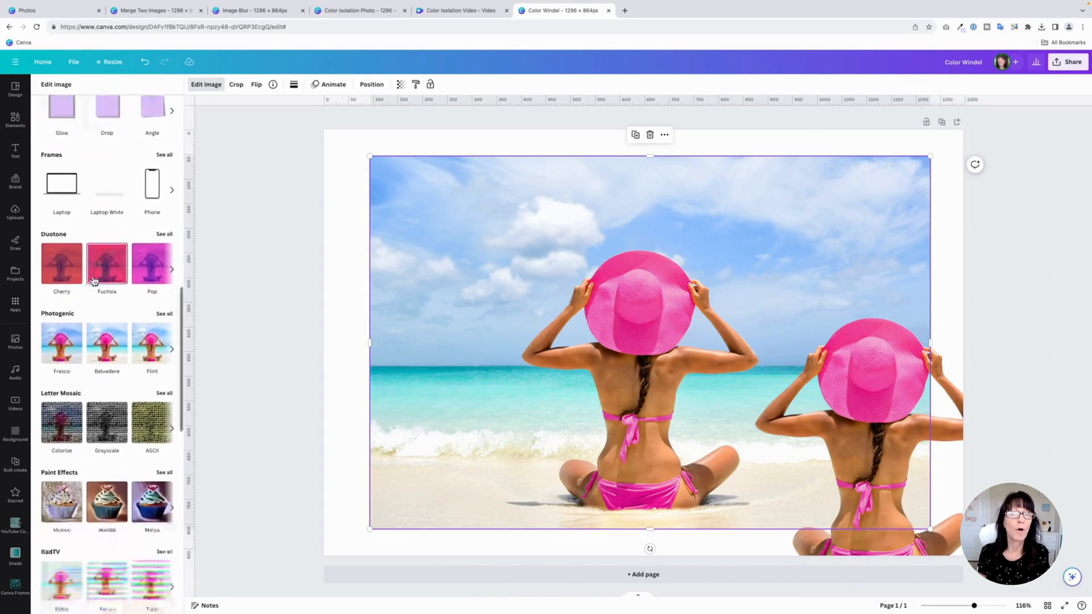
pyautogui.scroll(-3)
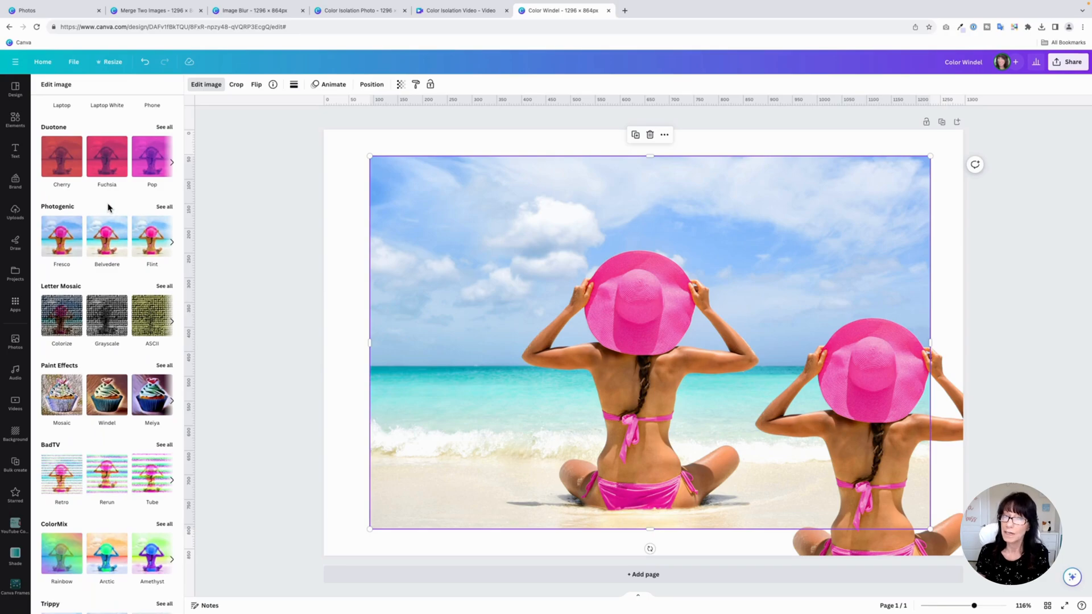
pyautogui.scroll(-3)
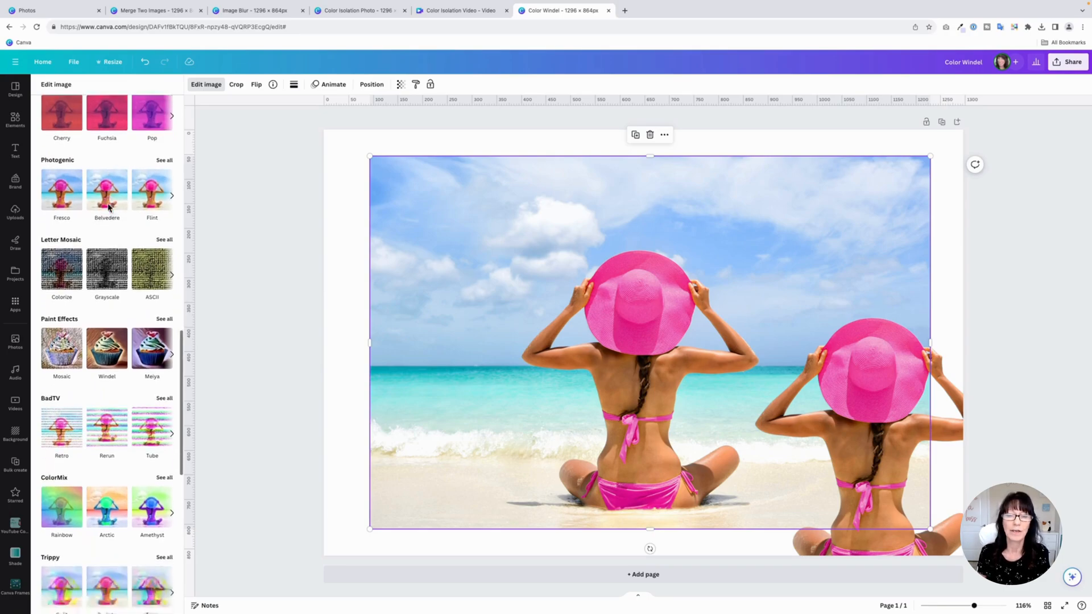
pyautogui.scroll(-3)
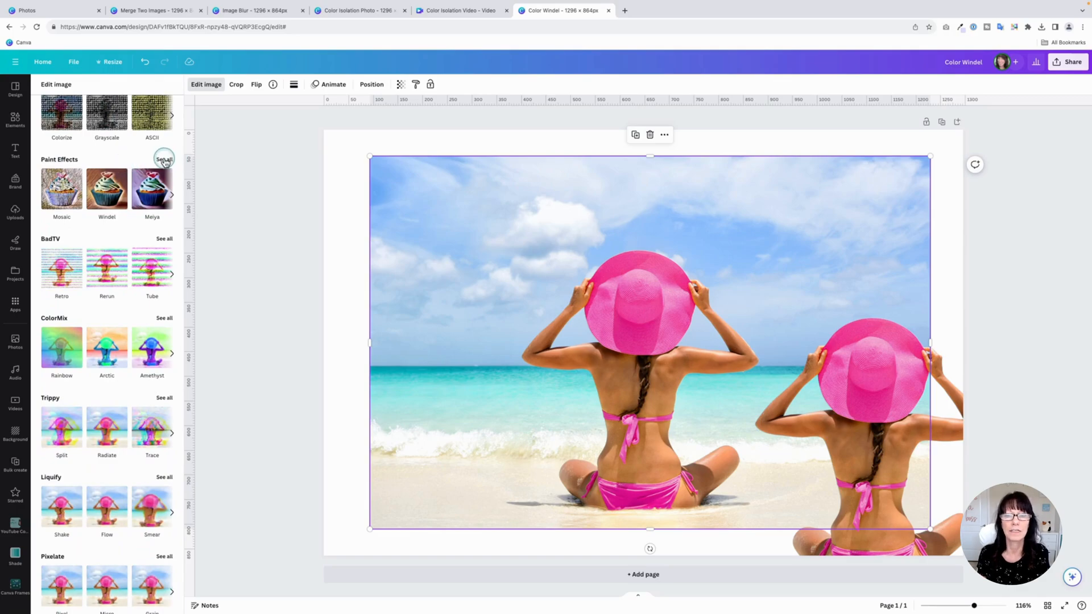
pyautogui.click(164, 160)
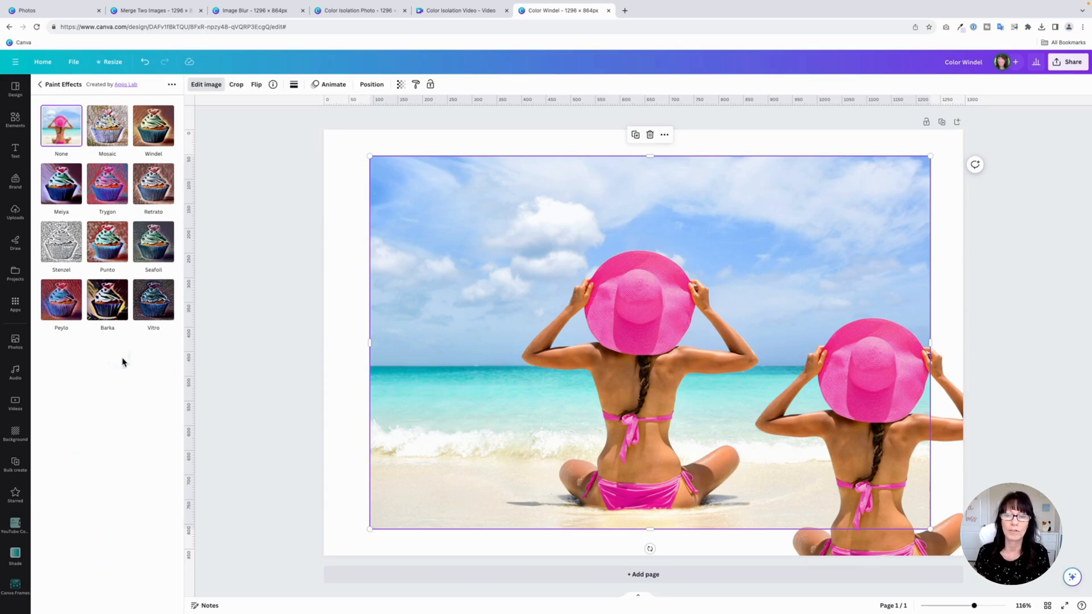
pyautogui.moveTo(154, 125)
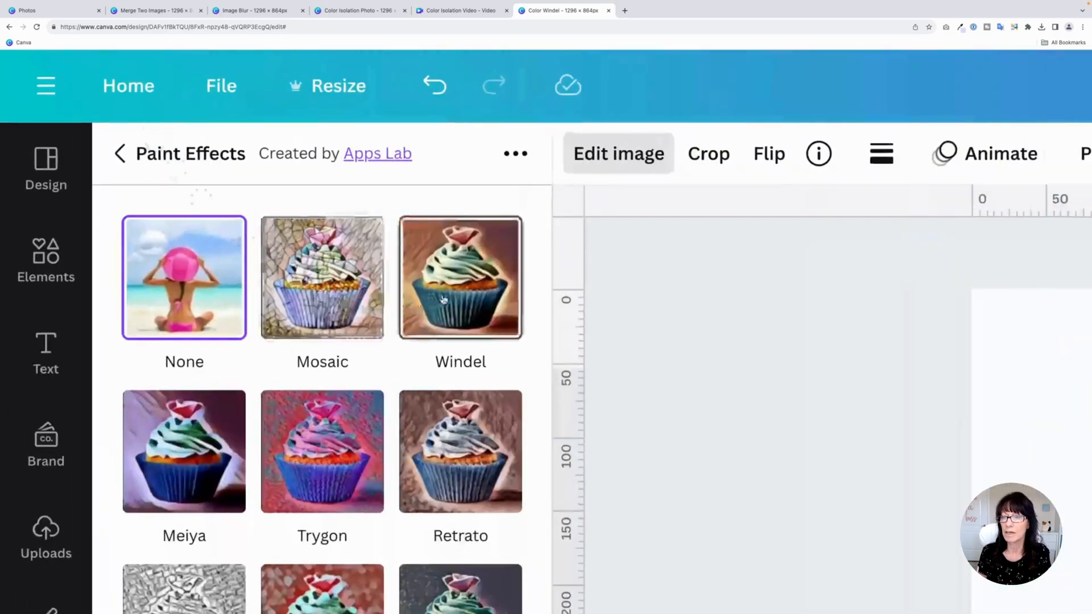
pyautogui.moveTo(432, 292)
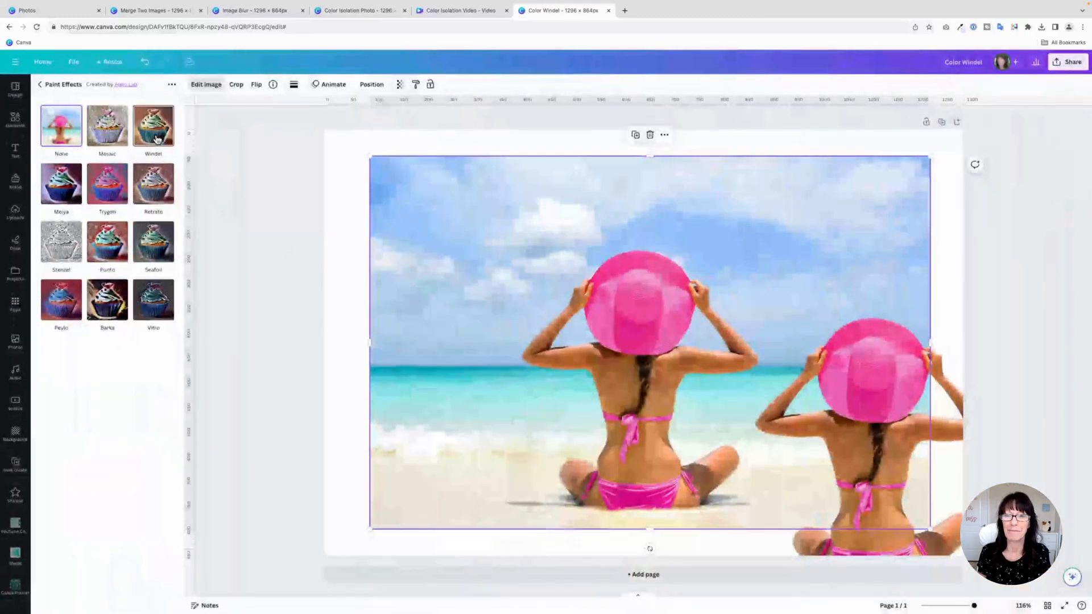
pyautogui.click(153, 125)
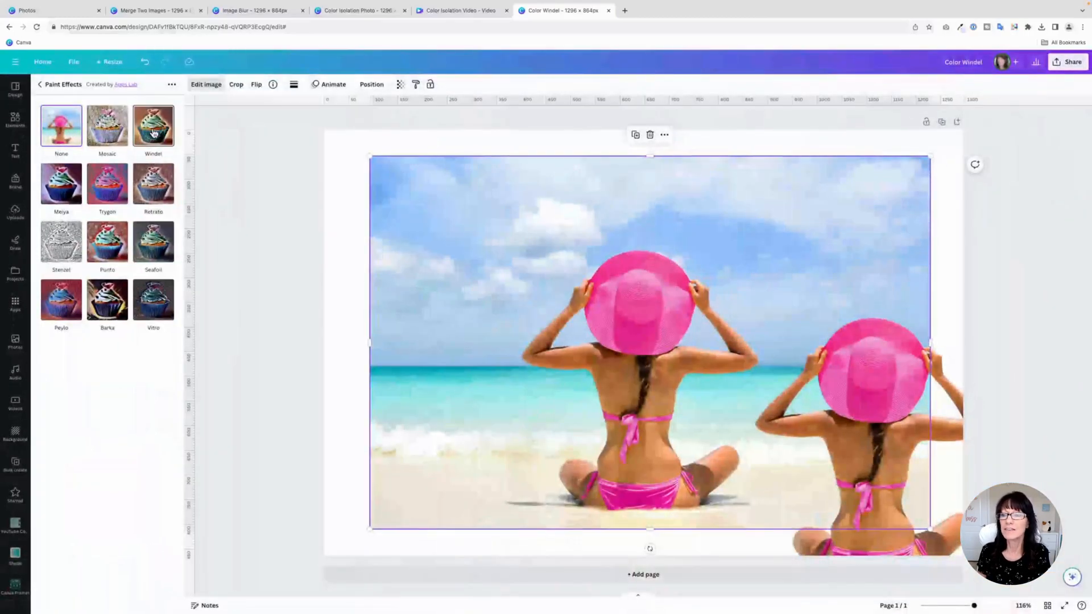
pyautogui.click(152, 125)
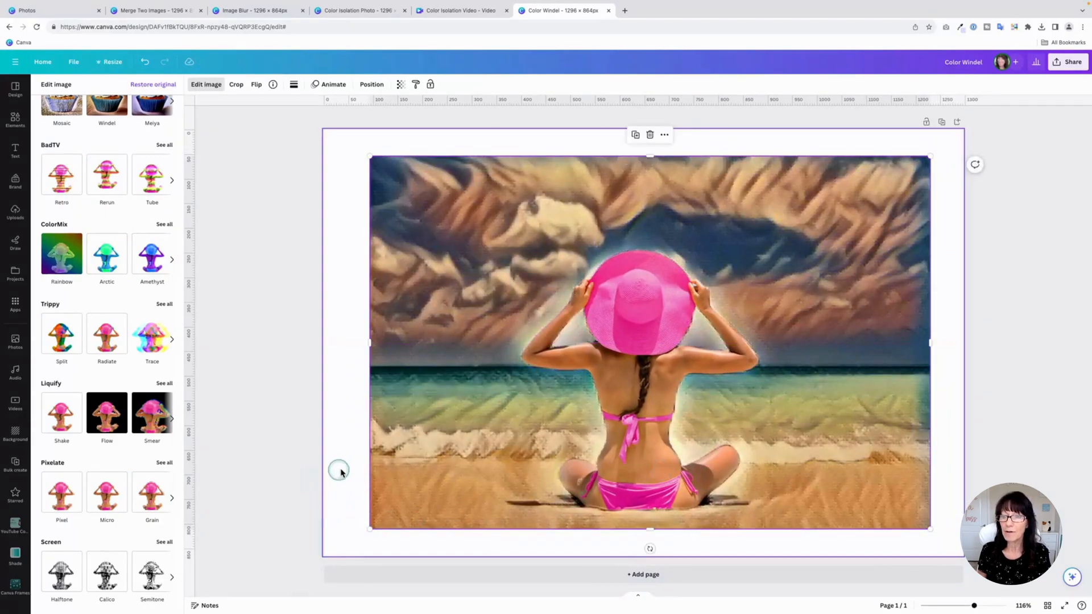
# Deselect the image to show the pink-hat woman over the Windel-painted beach.
pyautogui.click(15, 118)
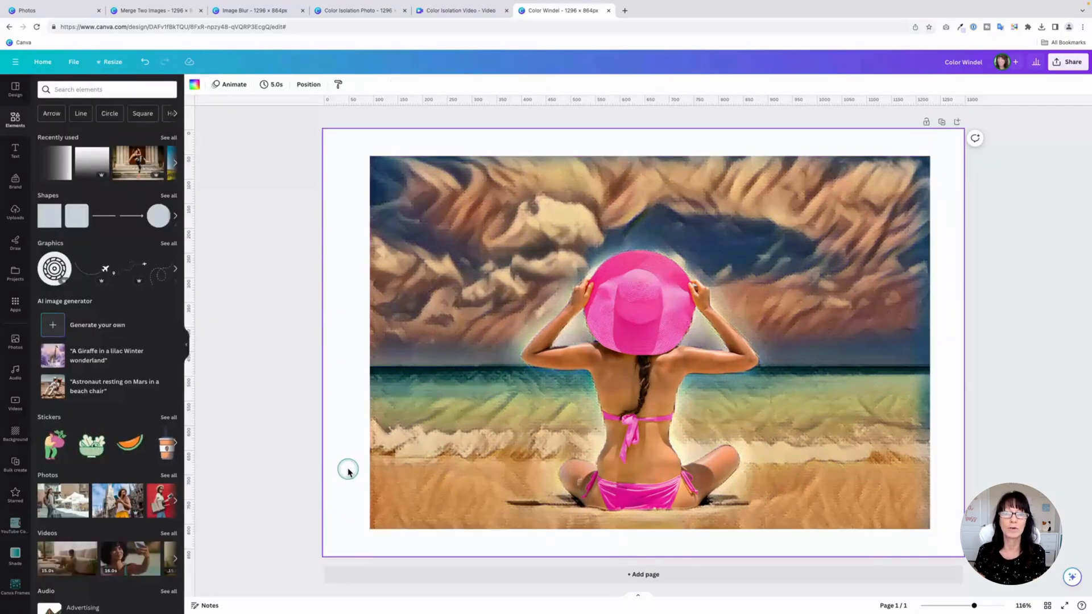